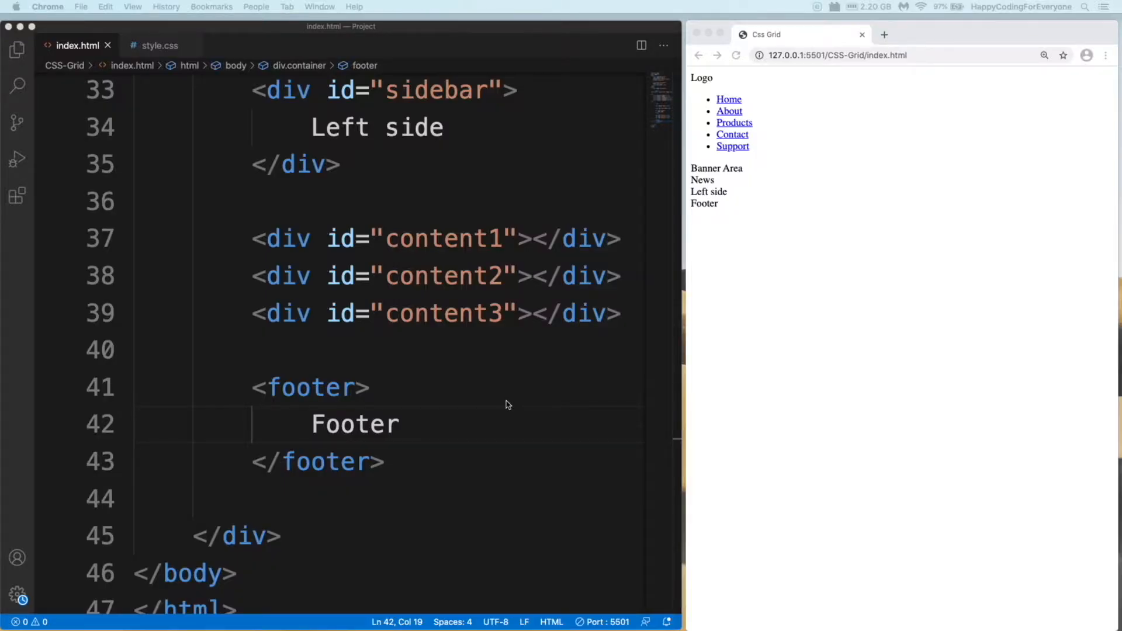
Add a universal * rule in style.css with text-decoration: none and list-style: none.
{"action": "left_click", "coordinate": [160, 46]}
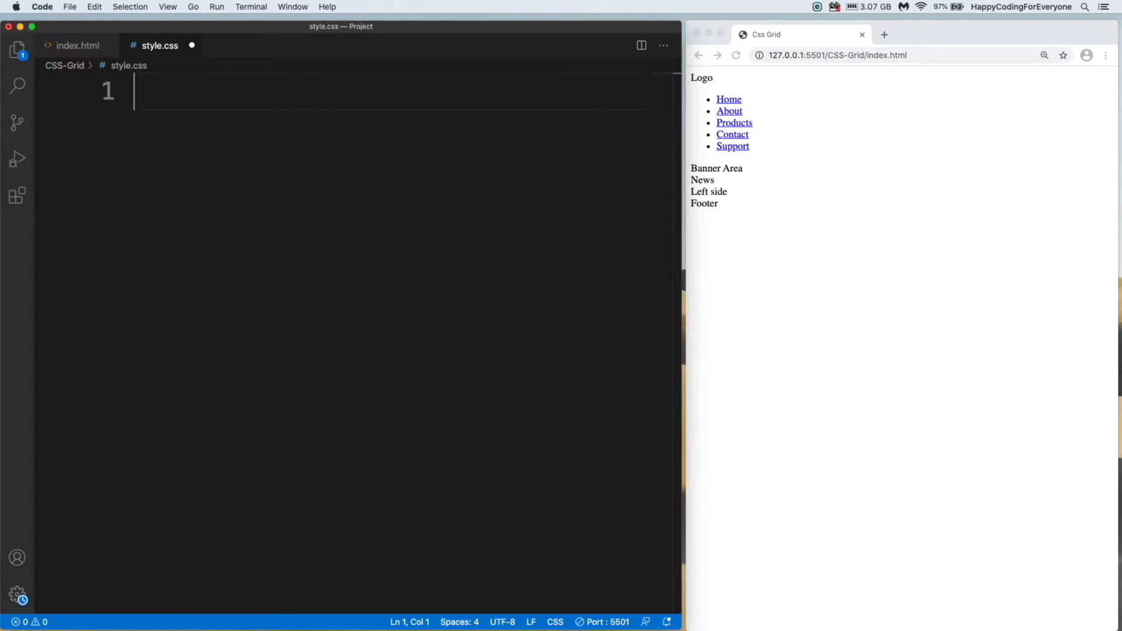
{"action": "type", "text": "*{}"}
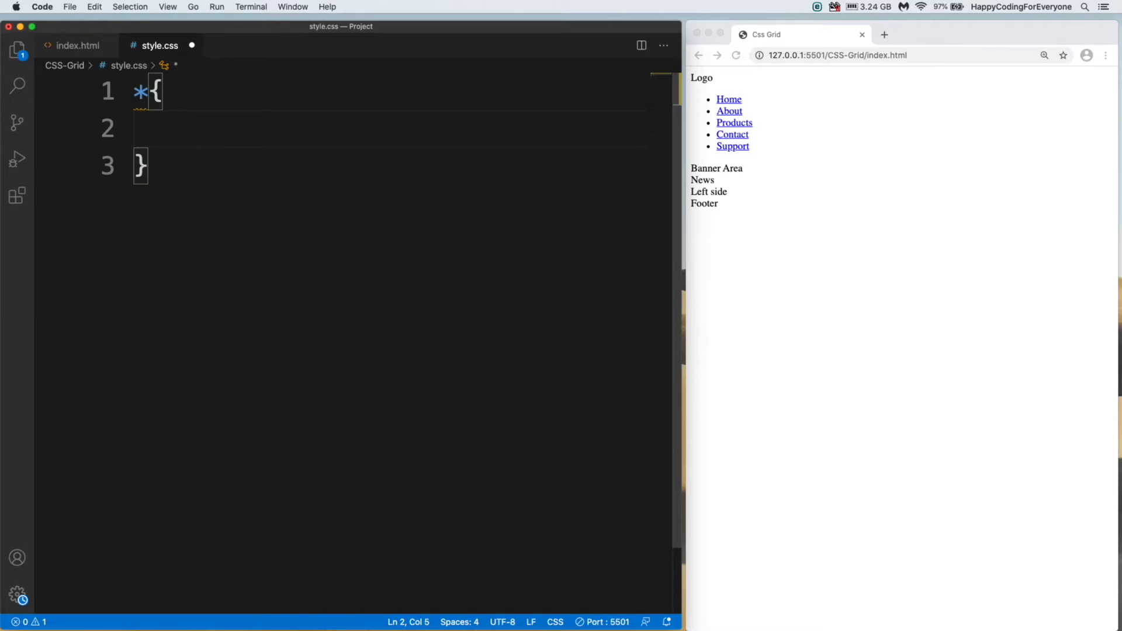
{"action": "type", "text": "text-decoration: none;"}
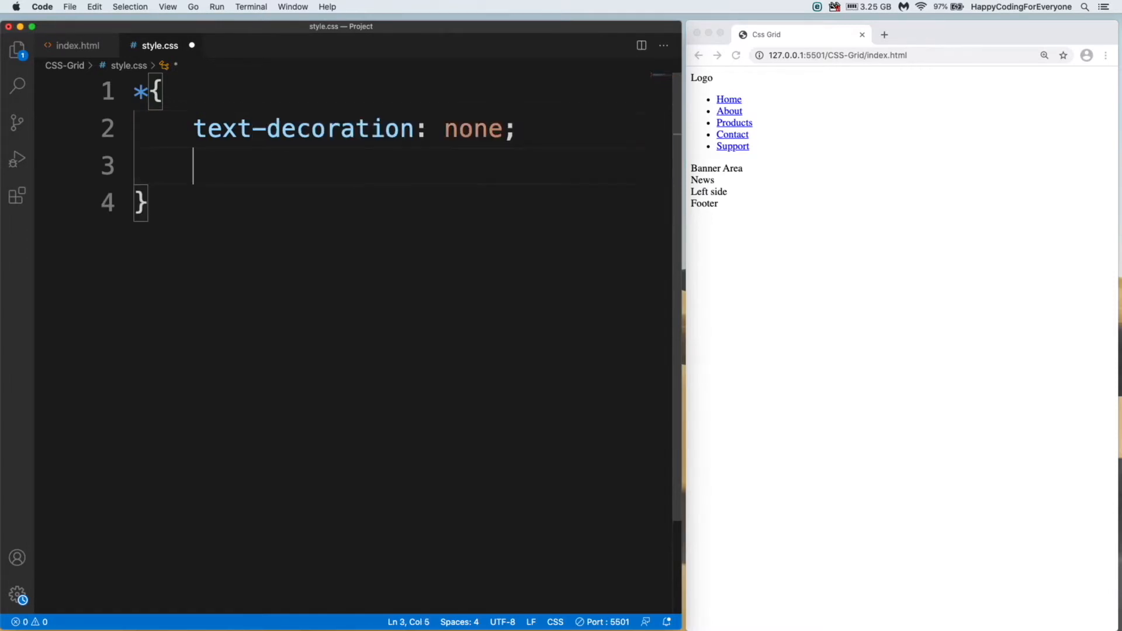
{"action": "type", "text": "list-style: n;"}
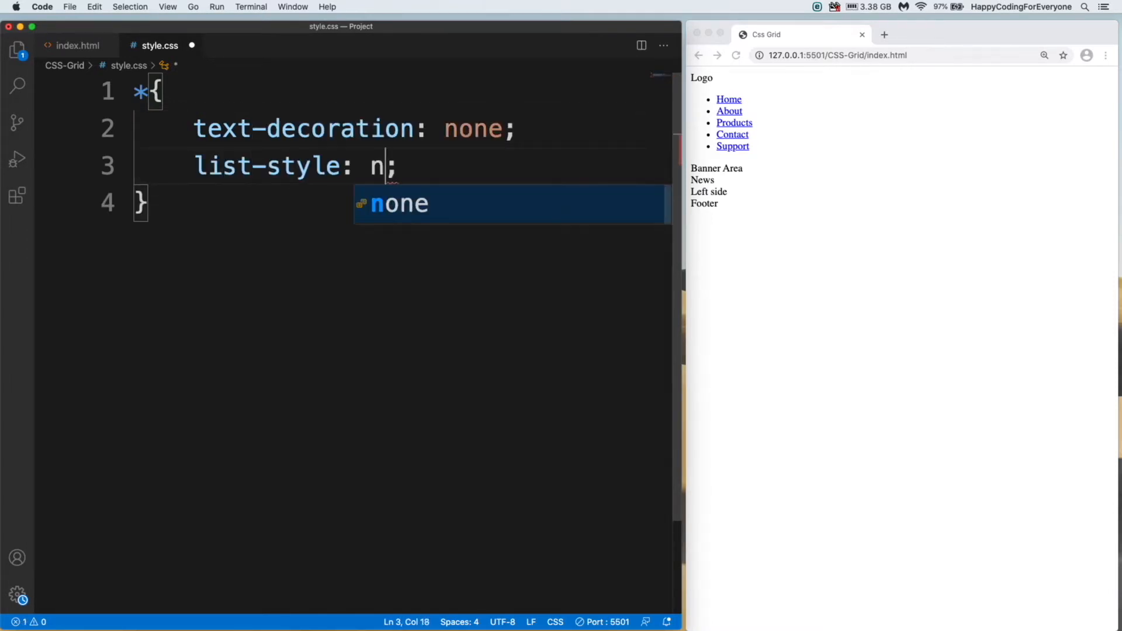
{"action": "left_click", "coordinate": [77, 46]}
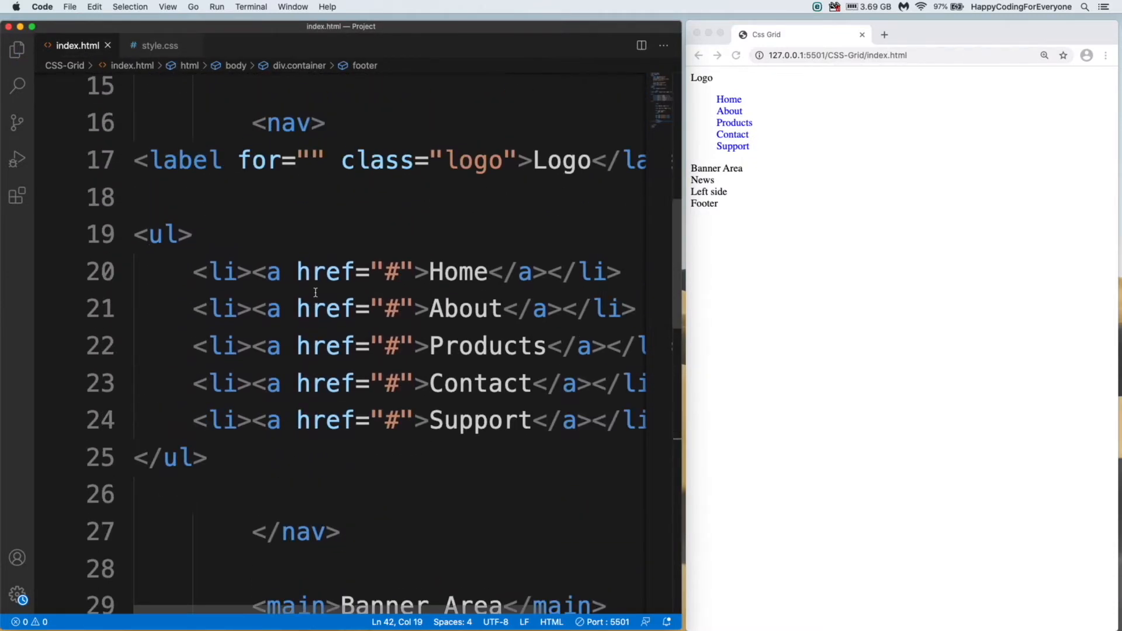
Write .container with display grid, height 100vh and grid-template-columns 1fr 1fr 1fr 1fr.
{"action": "double_click", "coordinate": [435, 203]}
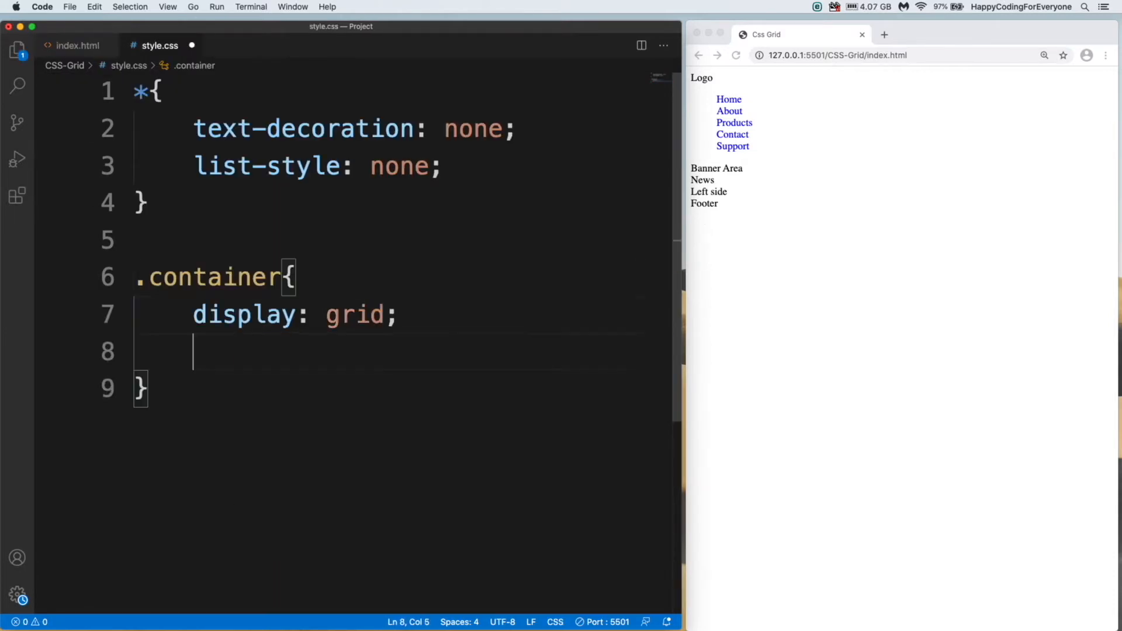
{"action": "type", "text": "height: 100vh;"}
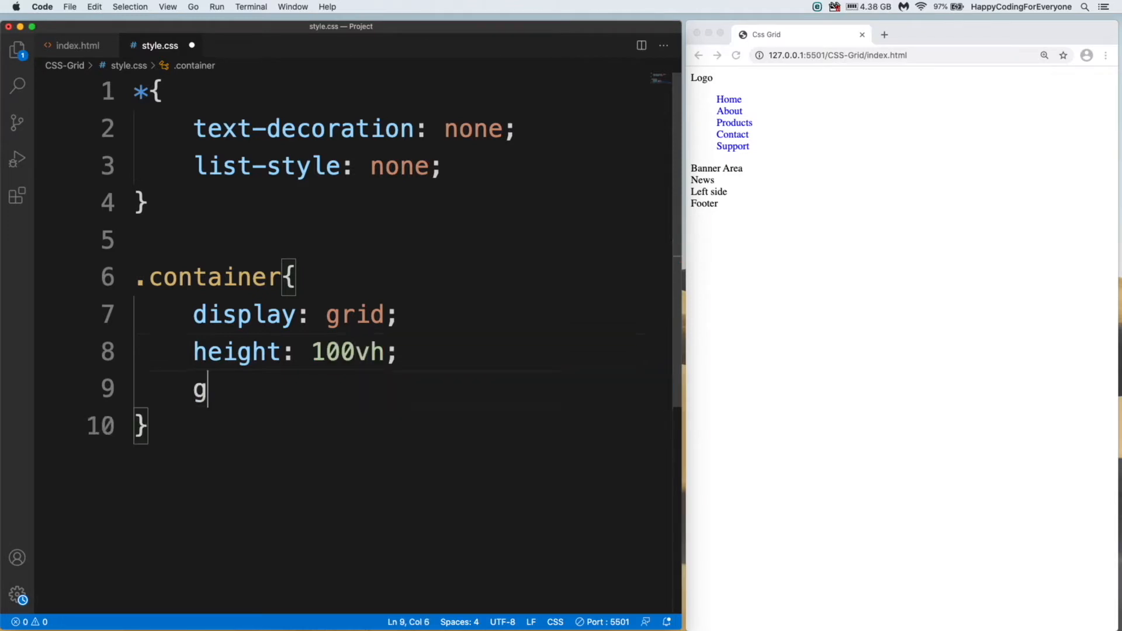
{"action": "type", "text": "rid-tem"}
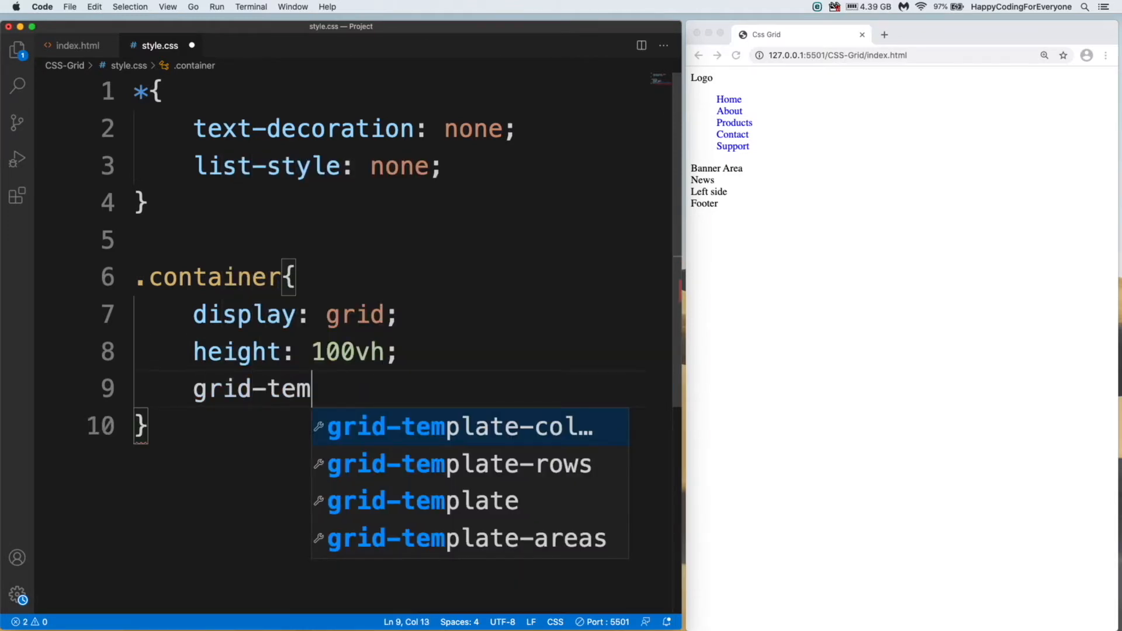
{"action": "type", "text": "plate-columns: 1f;"}
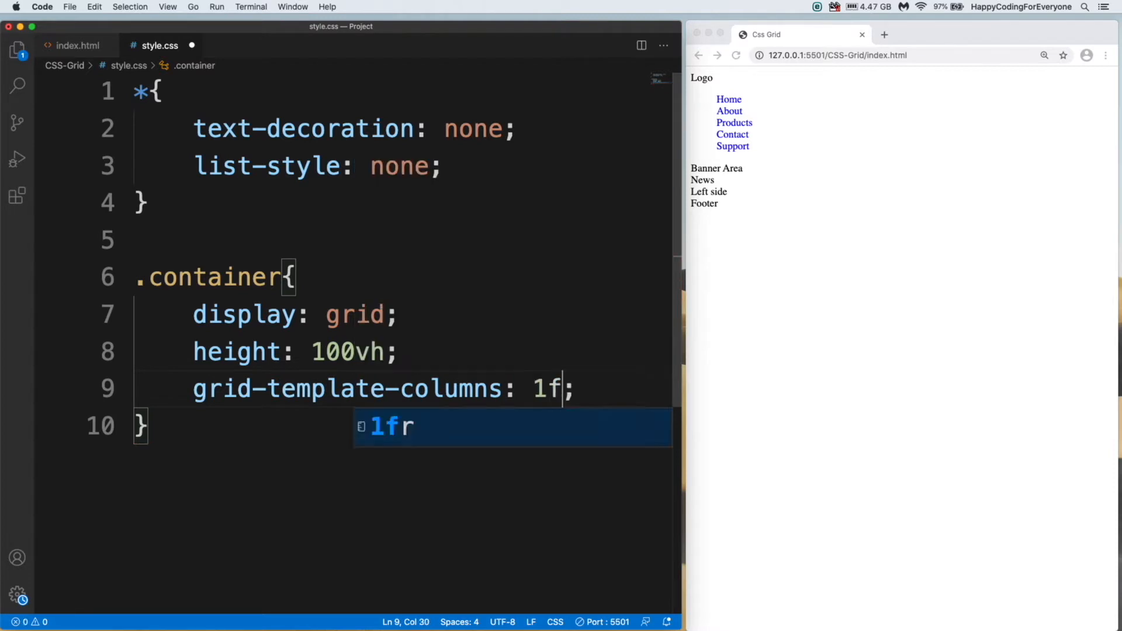
{"action": "type", "text": "r 1fr"}
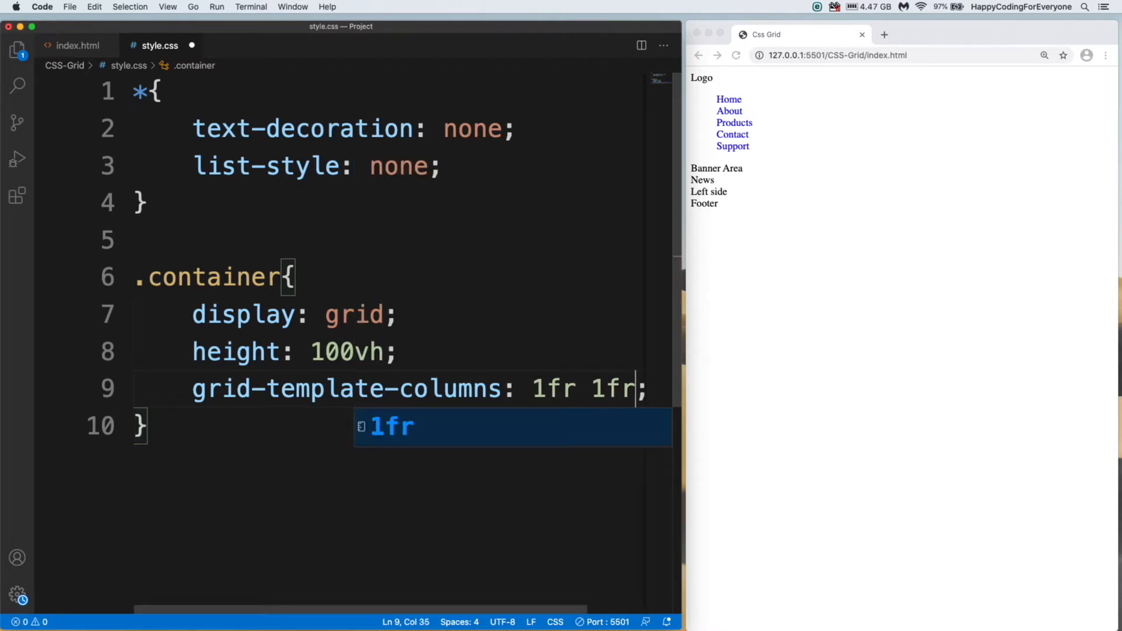
{"action": "type", "text": "1fr"}
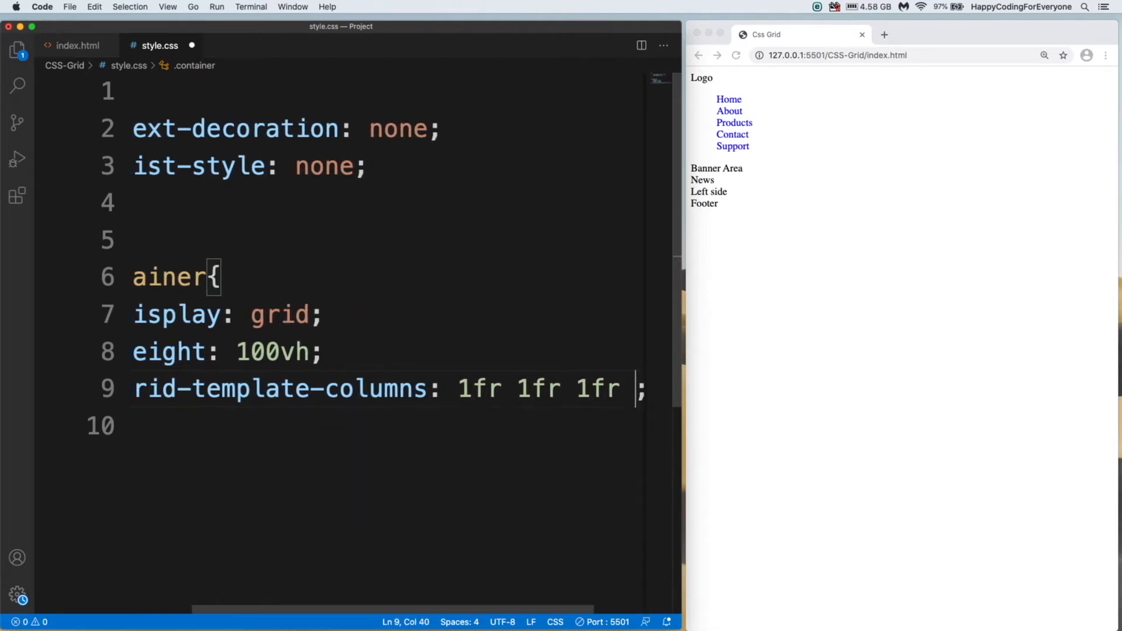
{"action": "type", "text": "1fr"}
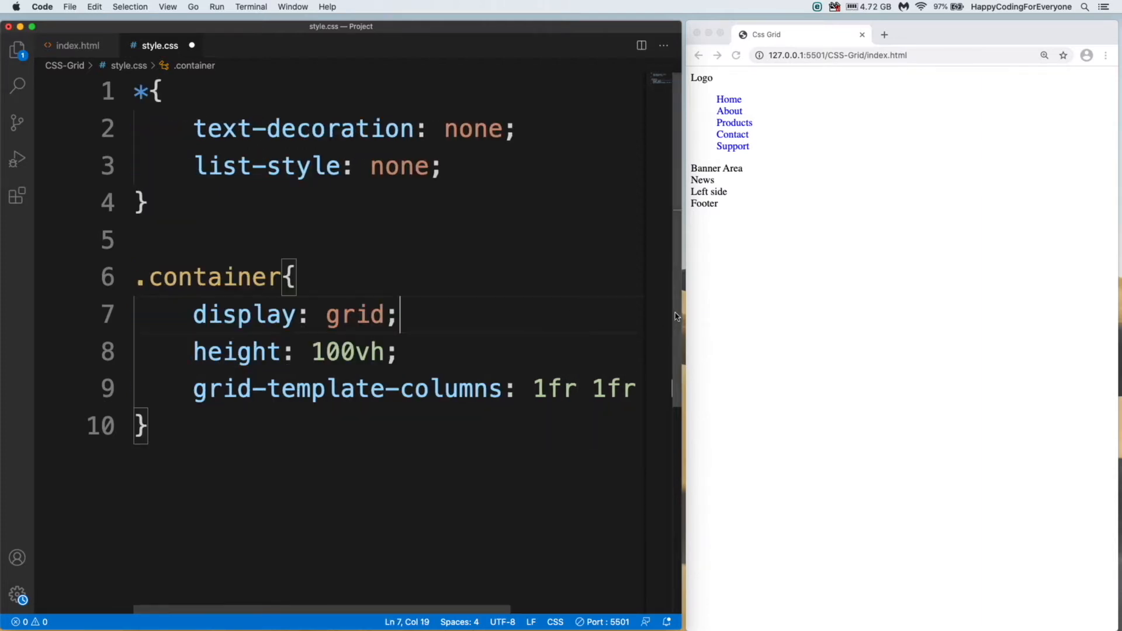
{"action": "type", "text": "1fr 1fr;"}
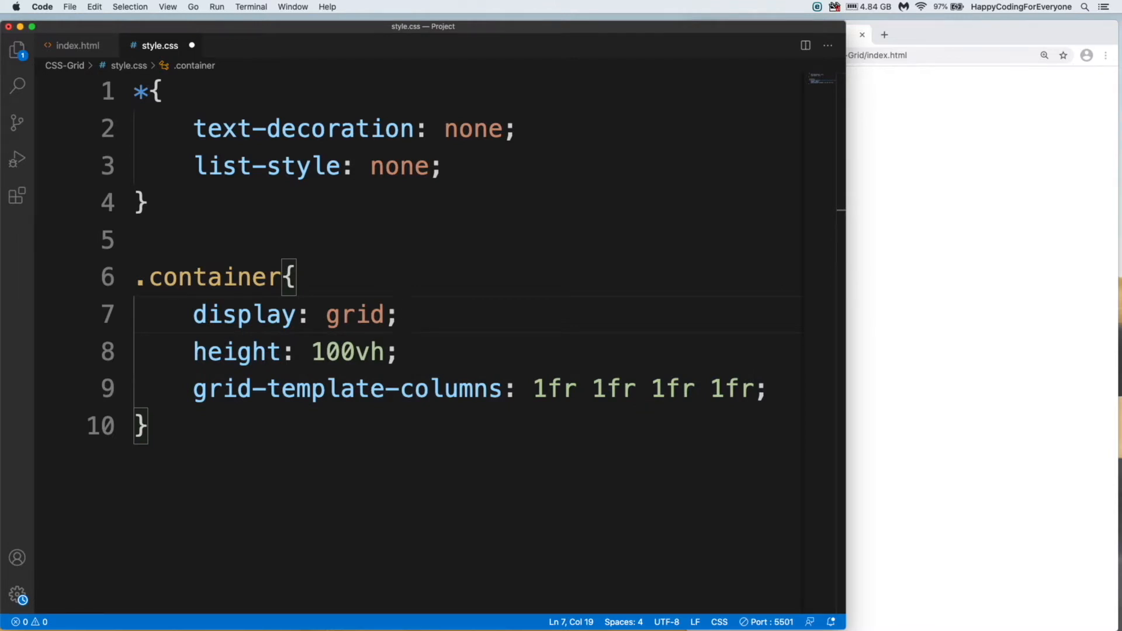
{"action": "left_click", "coordinate": [399, 314]}
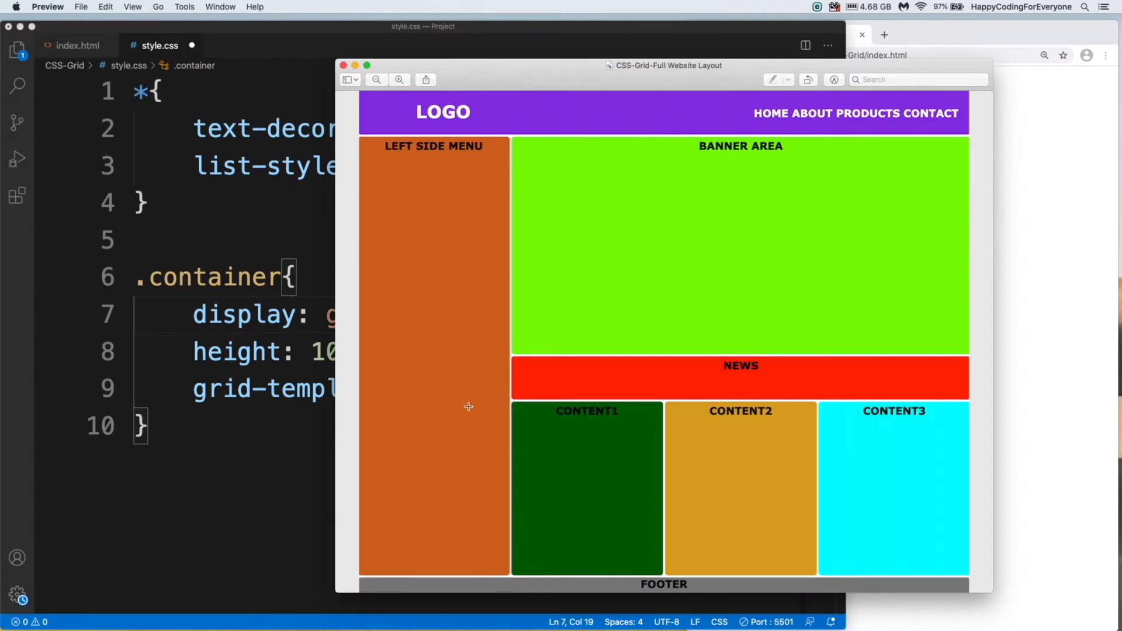
{"action": "mouse_move", "coordinate": [426, 431]}
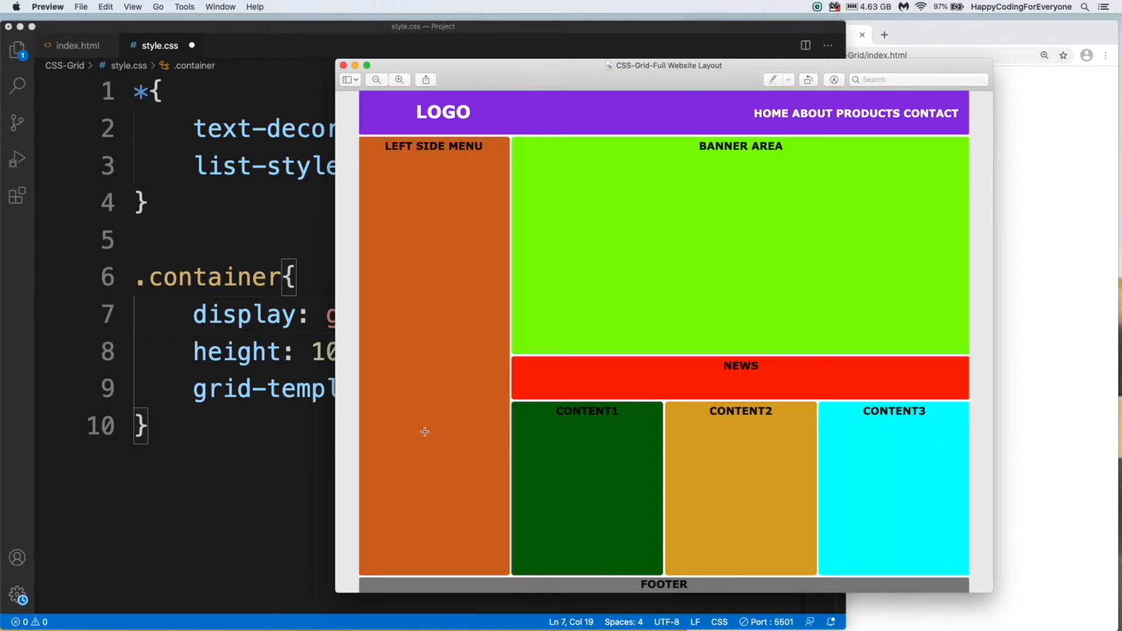
{"action": "mouse_move", "coordinate": [749, 458]}
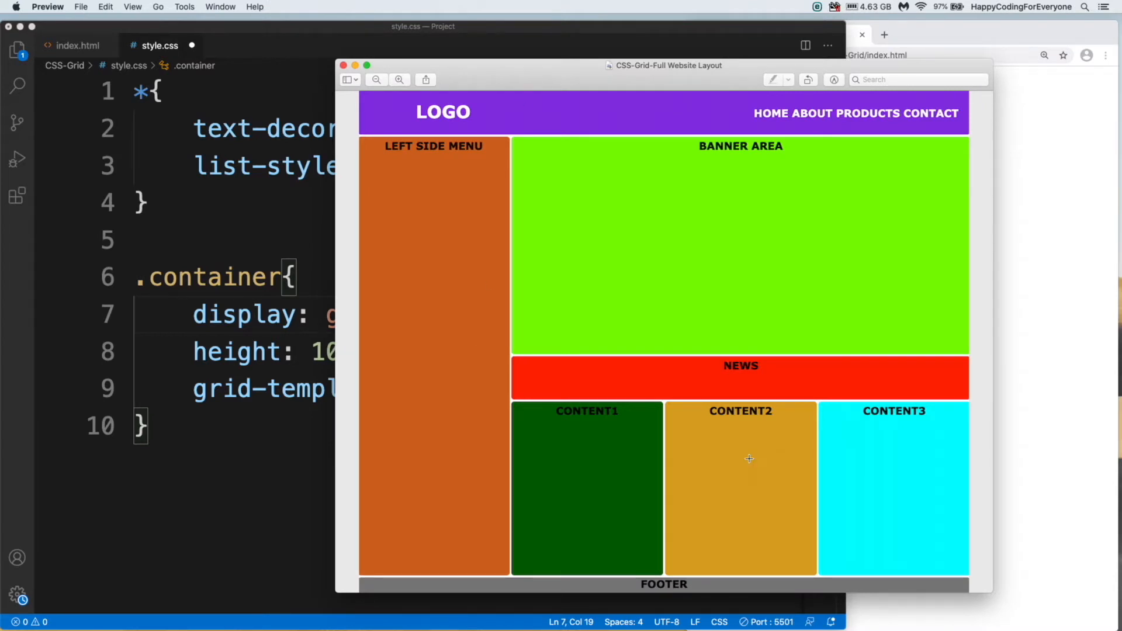
{"action": "mouse_move", "coordinate": [926, 451]}
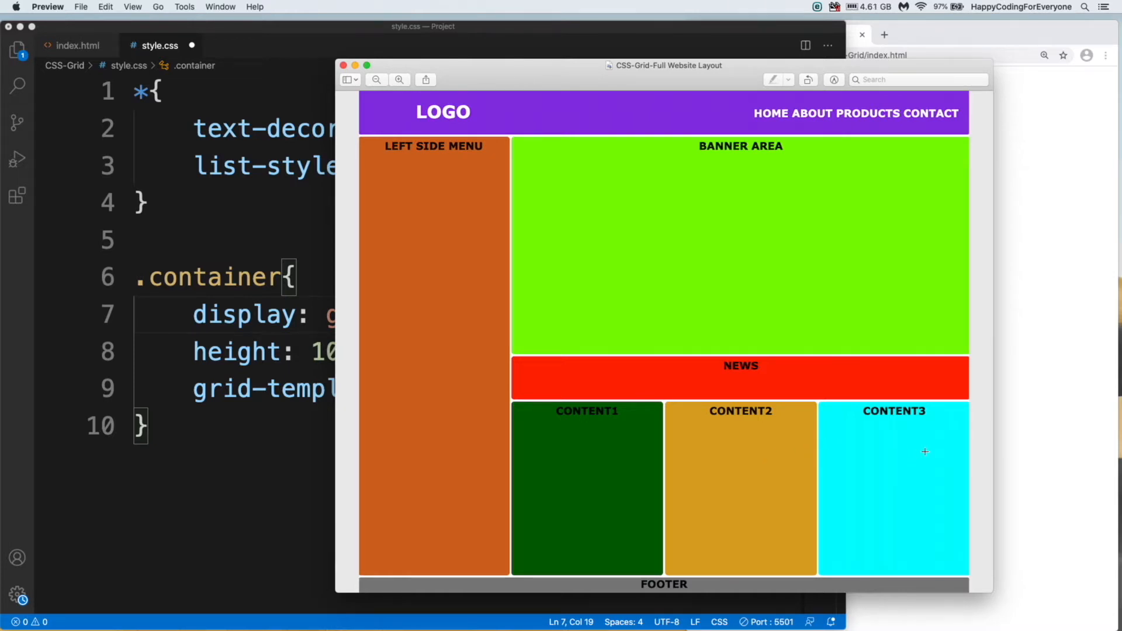
{"action": "mouse_move", "coordinate": [791, 337]}
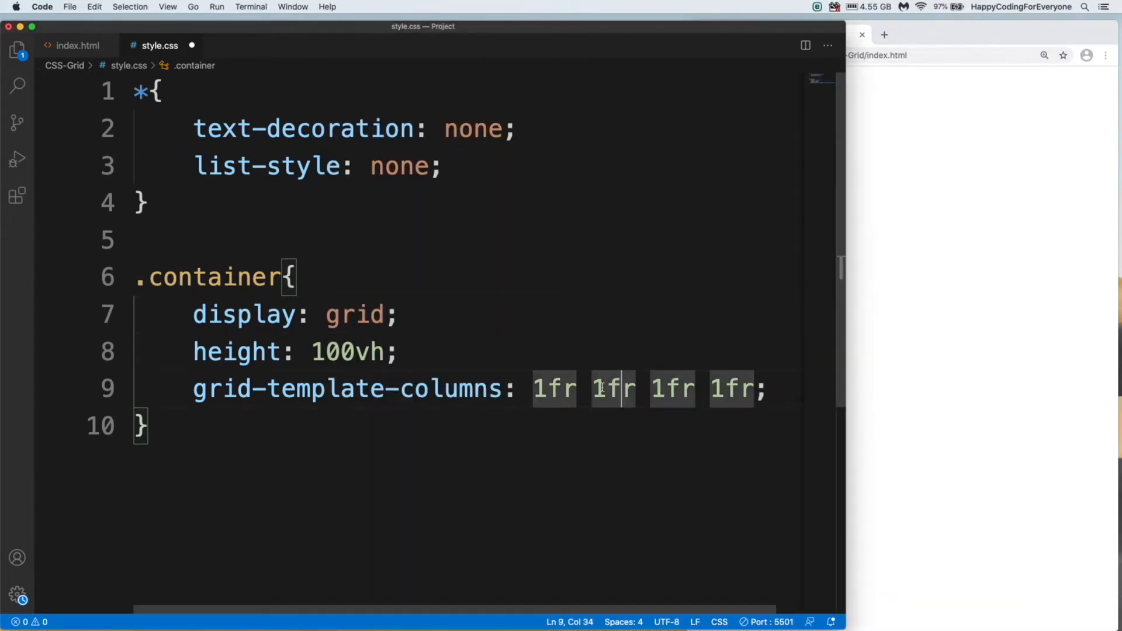
Add grid-template-rows 0.2fr 1.5fr 0.3fr 1.2fr to the .container rule.
{"action": "left_click_drag", "start_coordinate": [533, 387], "coordinate": [752, 388]}
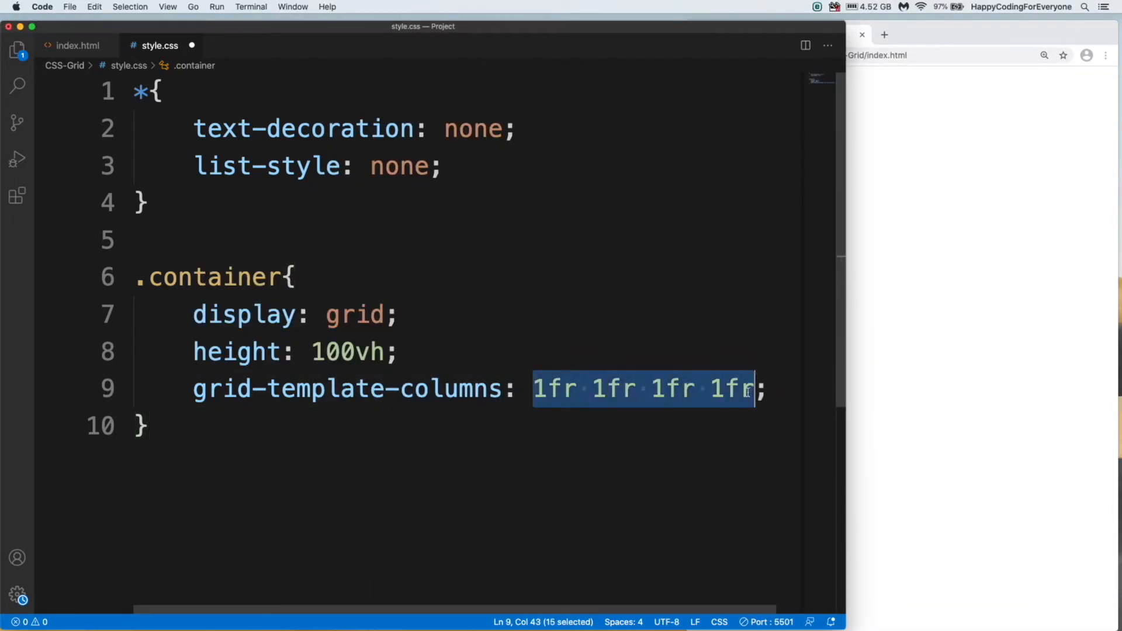
{"action": "type", "text": "grid-template-rows: ;"}
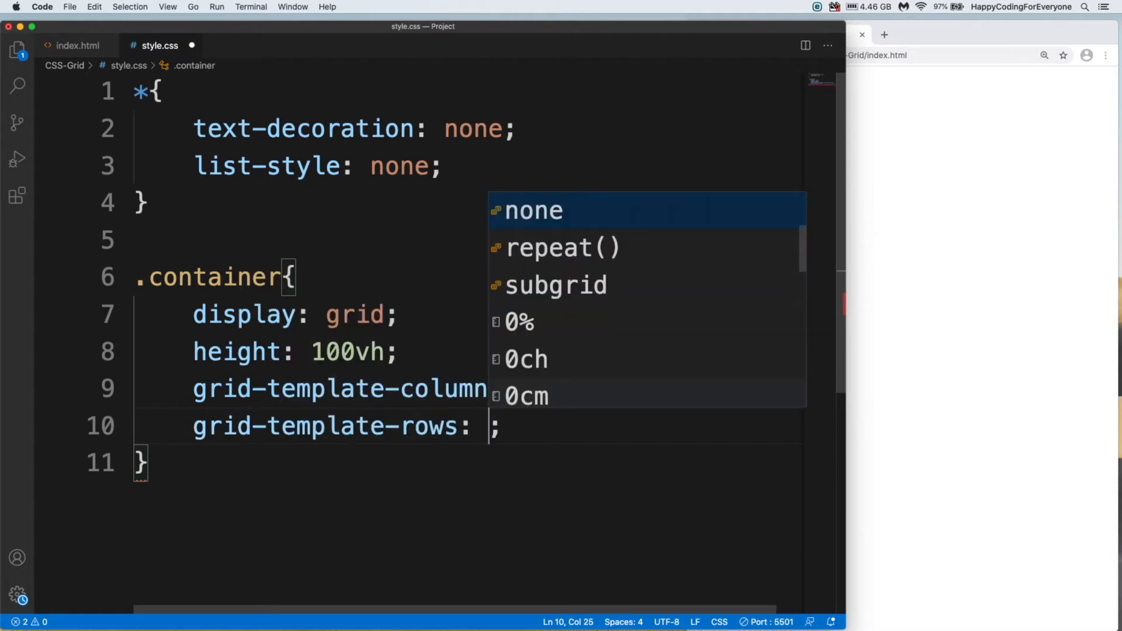
{"action": "type", "text": "0"}
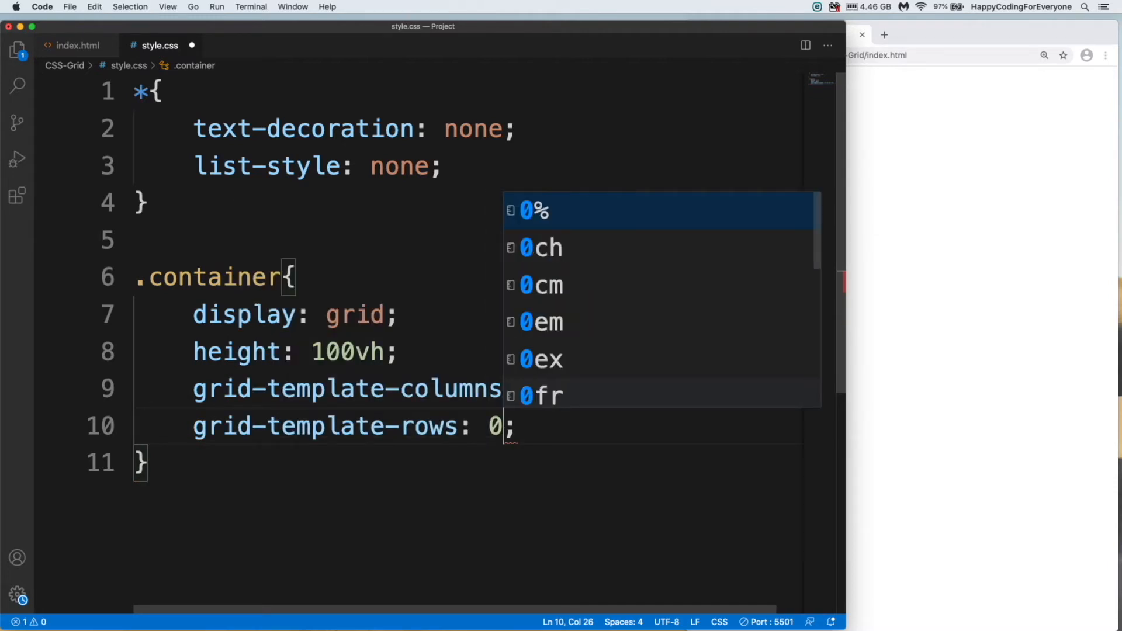
{"action": "type", "text": ".2fr"}
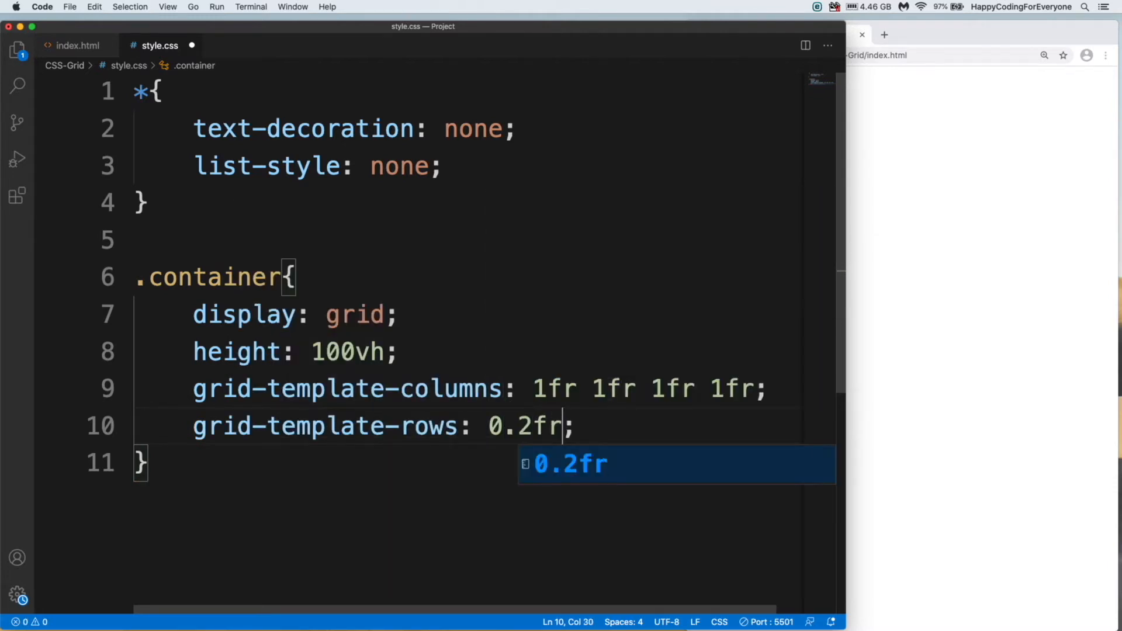
{"action": "type", "text": "1.5fr 0.3"}
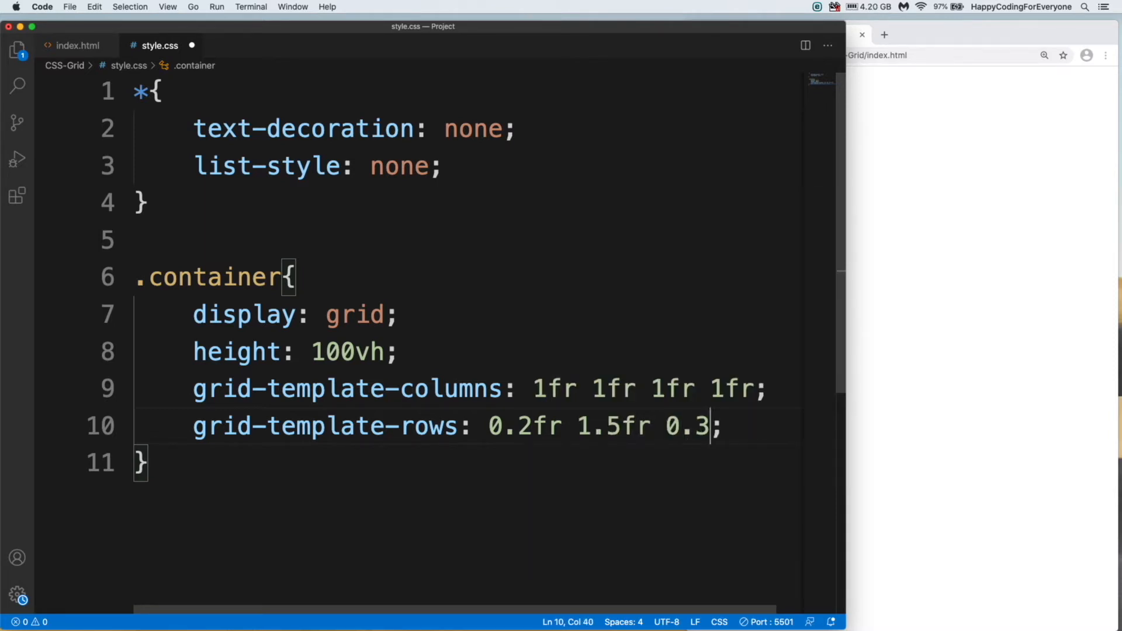
{"action": "type", "text": "fr"}
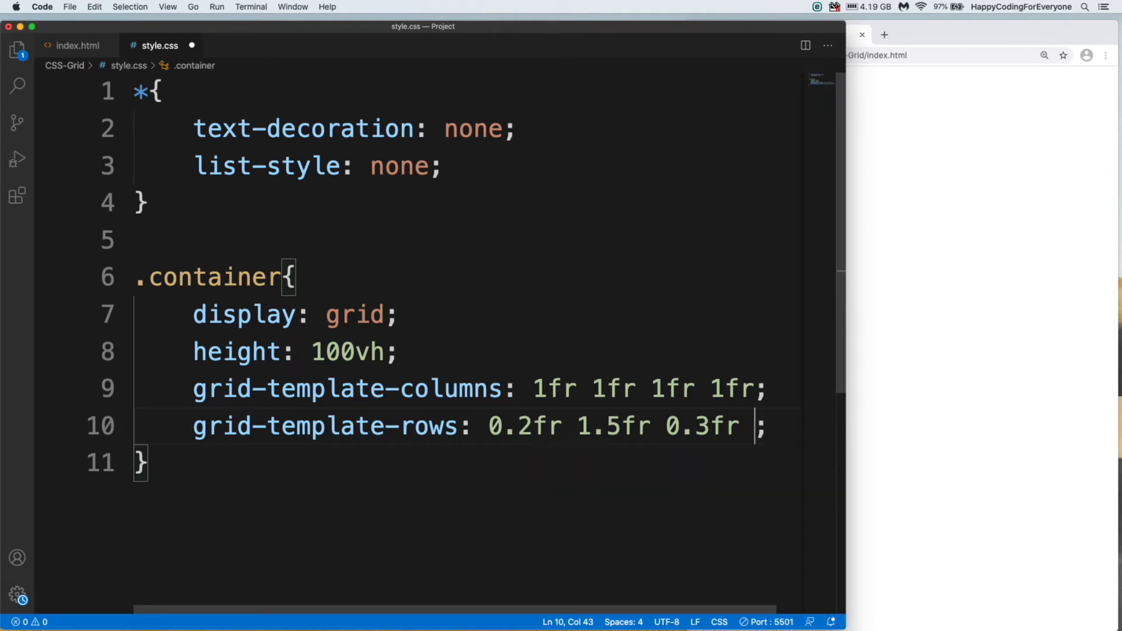
{"action": "type", "text": "1.2fr"}
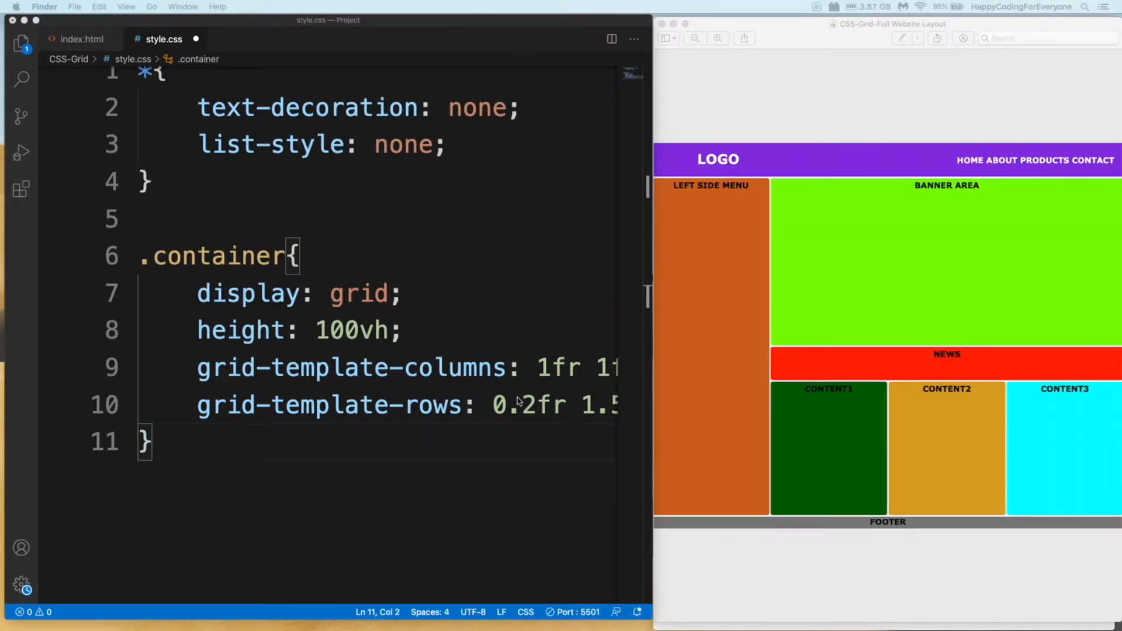
Append a fifth row size 0.1fr, then review the reference layout's bands in Preview.
{"action": "scroll", "scroll_direction": "right", "scroll_amount": 3}
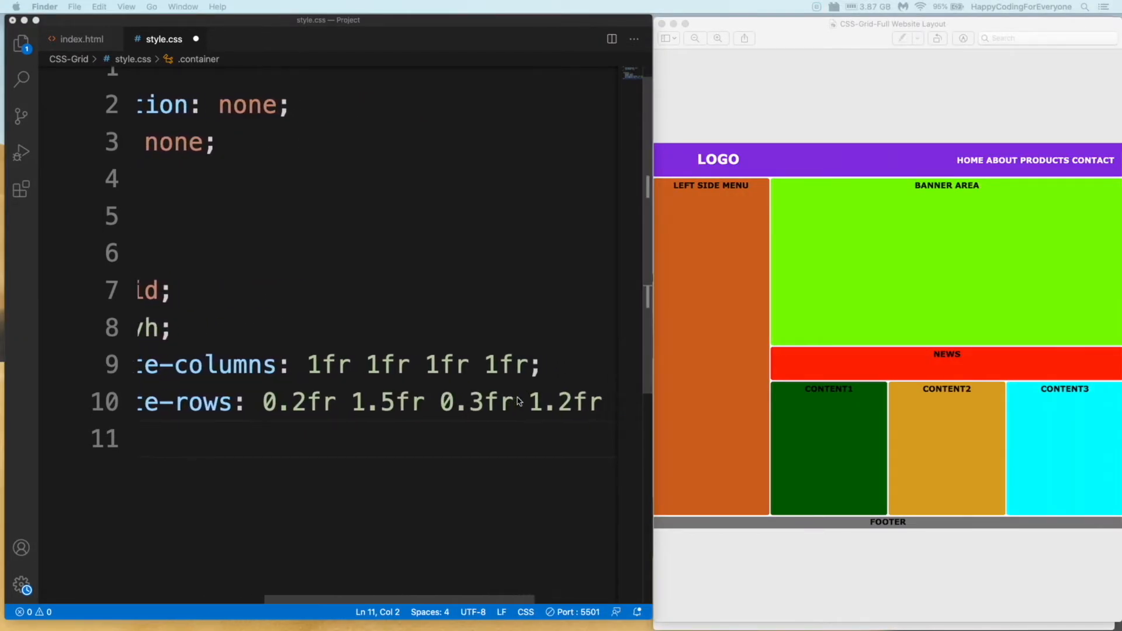
{"action": "type", "text": "0.1fr"}
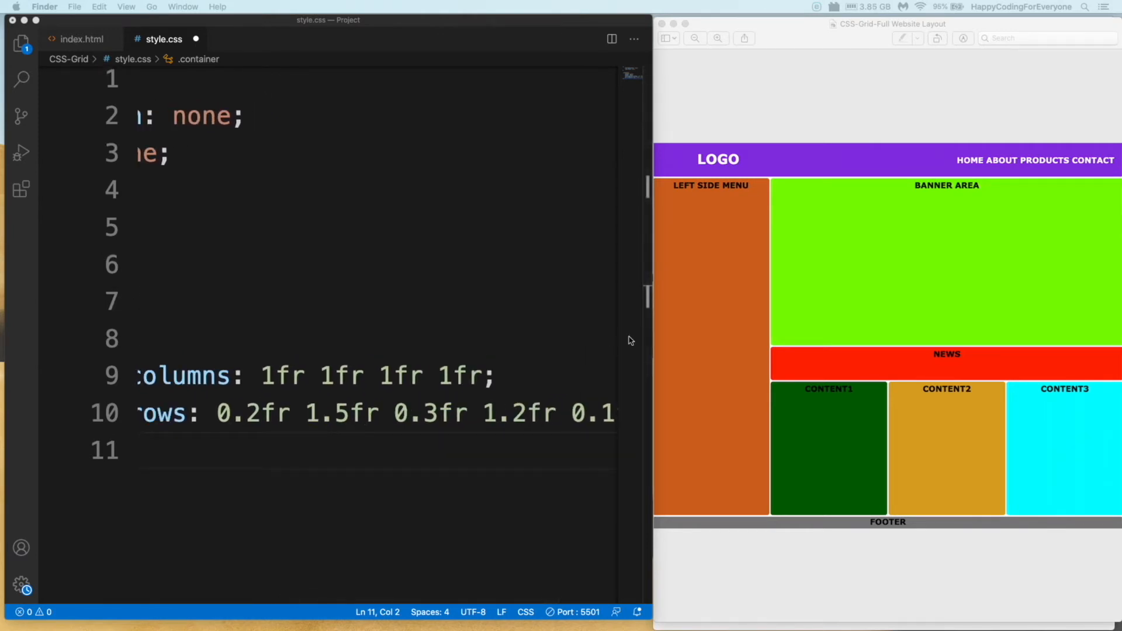
{"action": "left_click", "coordinate": [886, 24]}
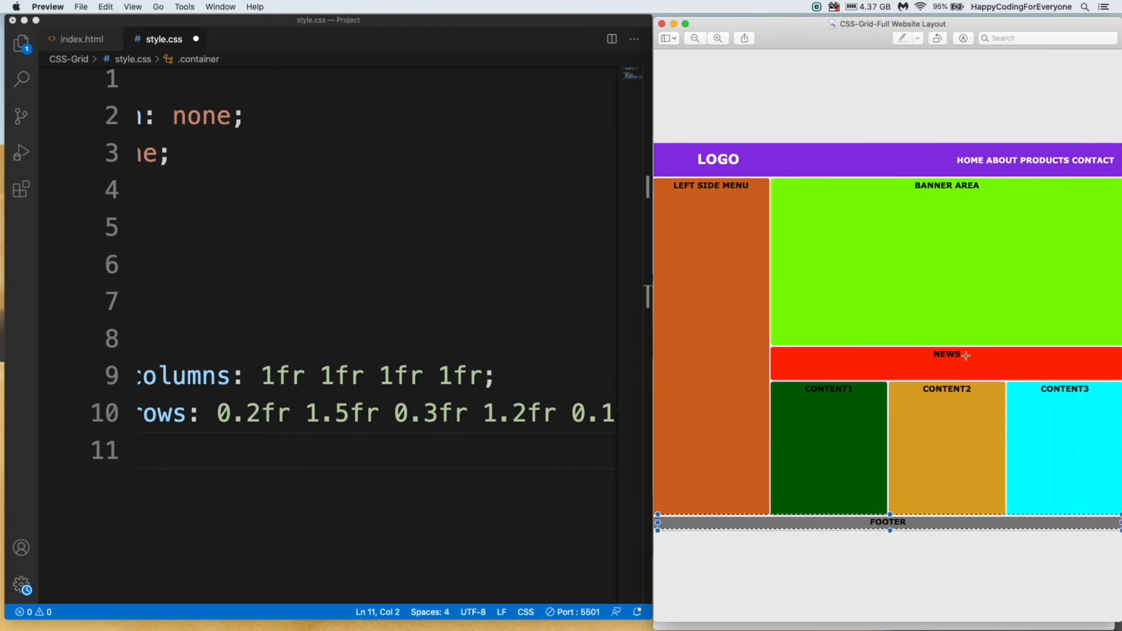
{"action": "double_click", "coordinate": [341, 414]}
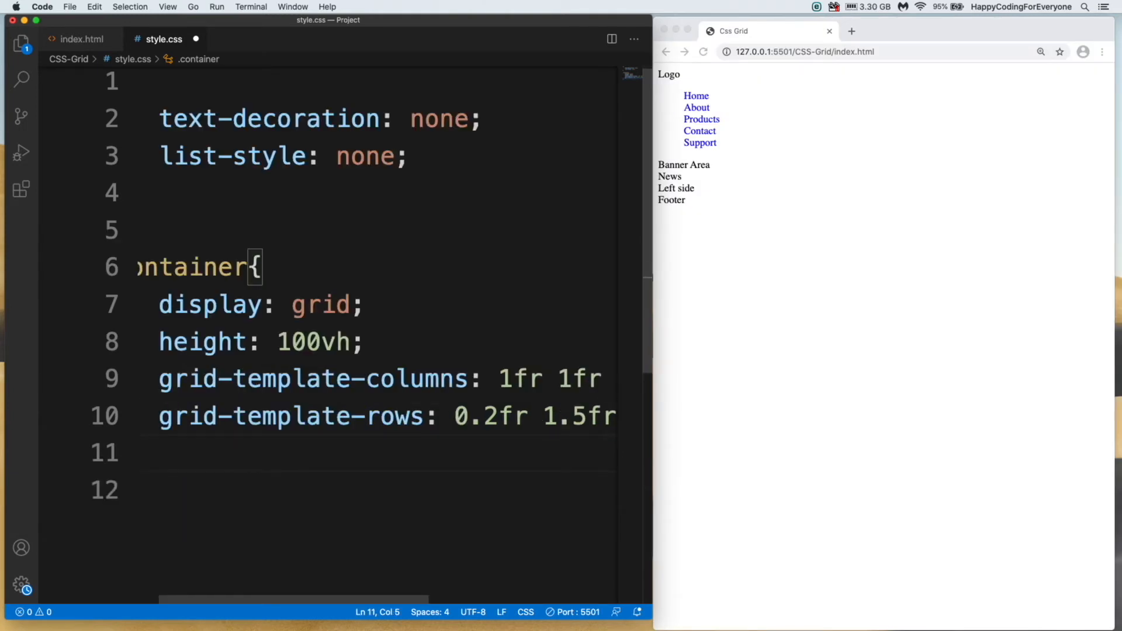
Start grid-template-areas in .container with the first row "nav nav nav nav".
{"action": "type", "text": "grid-template-areas:"}
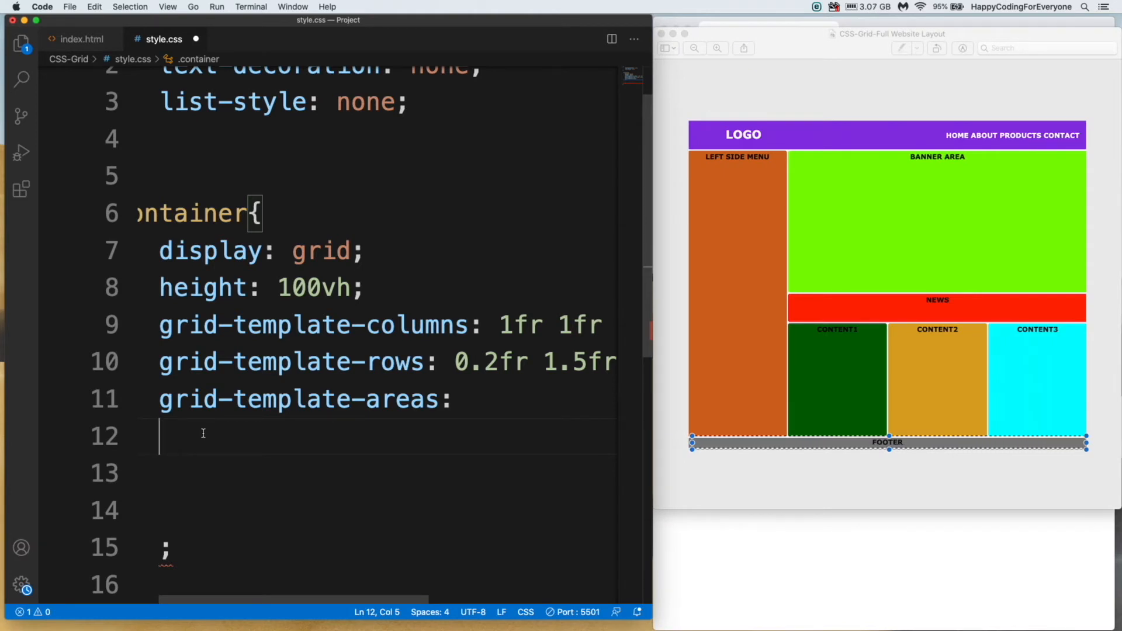
{"action": "type", "text": "\""}
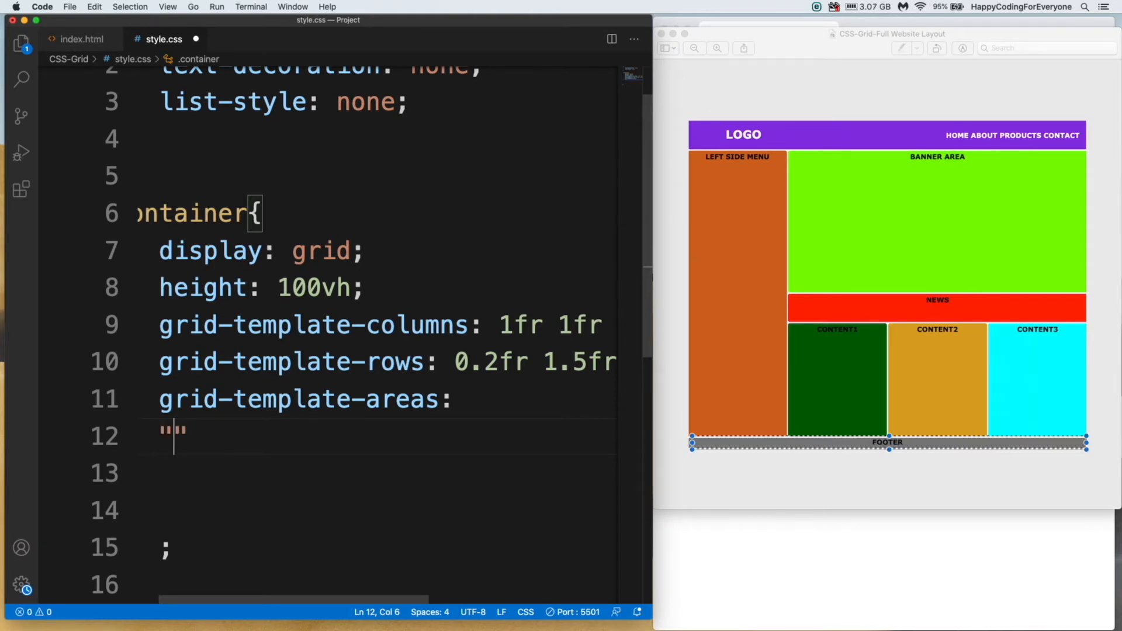
{"action": "type", "text": "nav nav nav na"}
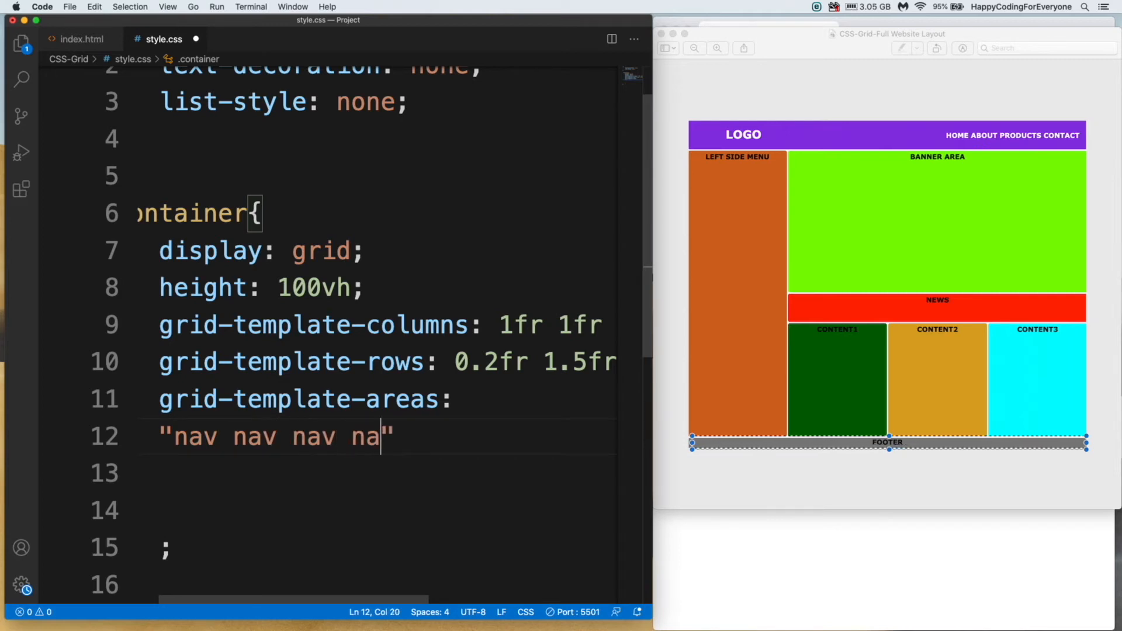
{"action": "type", "text": "v"}
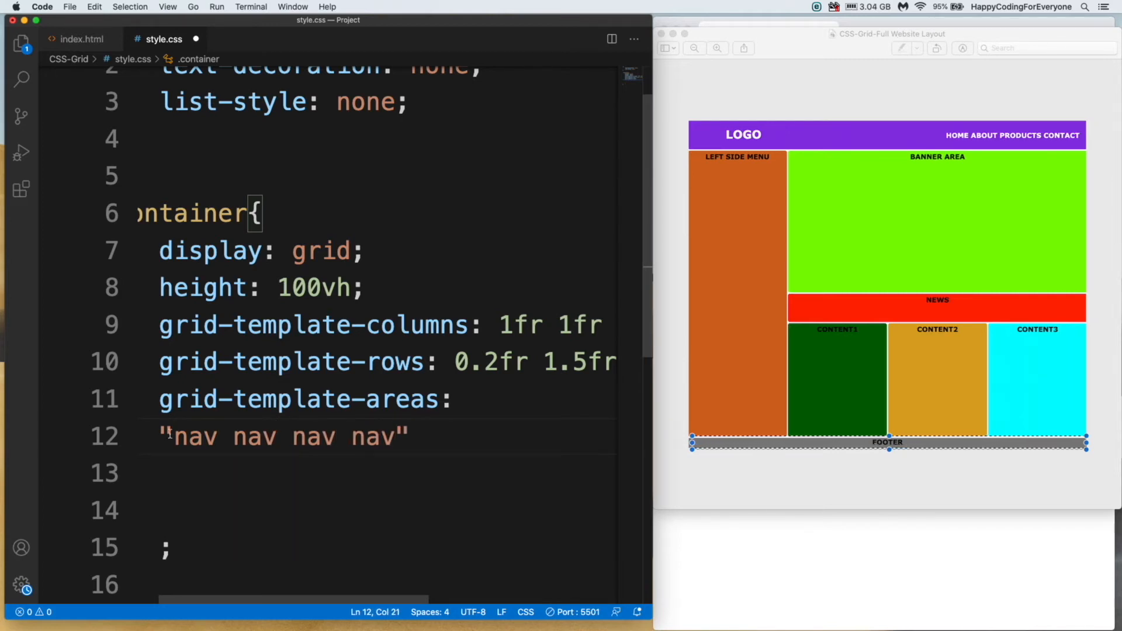
{"action": "left_click_drag", "start_coordinate": [166, 436], "coordinate": [410, 436]}
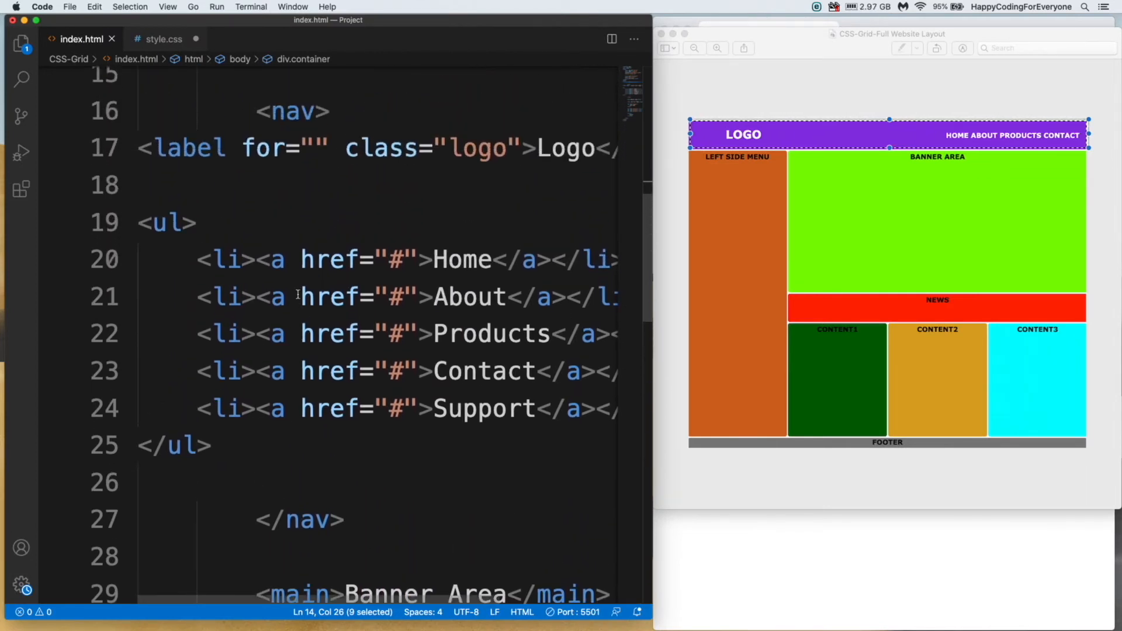
Highlight the nav element in index.html and return to the stylesheet.
{"action": "double_click", "coordinate": [291, 171]}
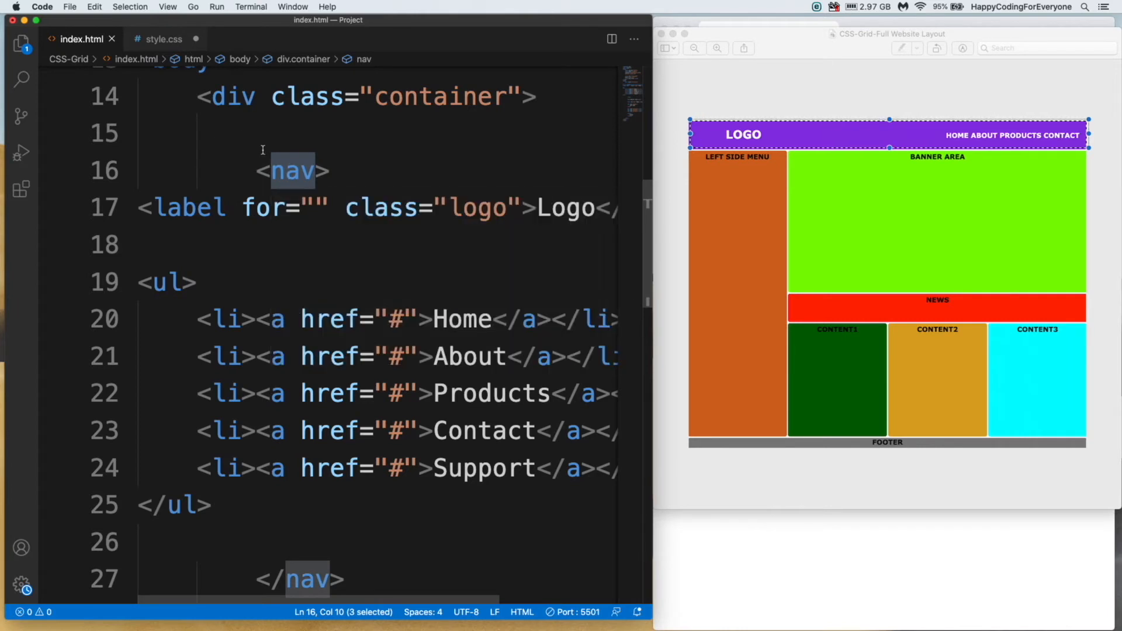
{"action": "left_click", "coordinate": [162, 38]}
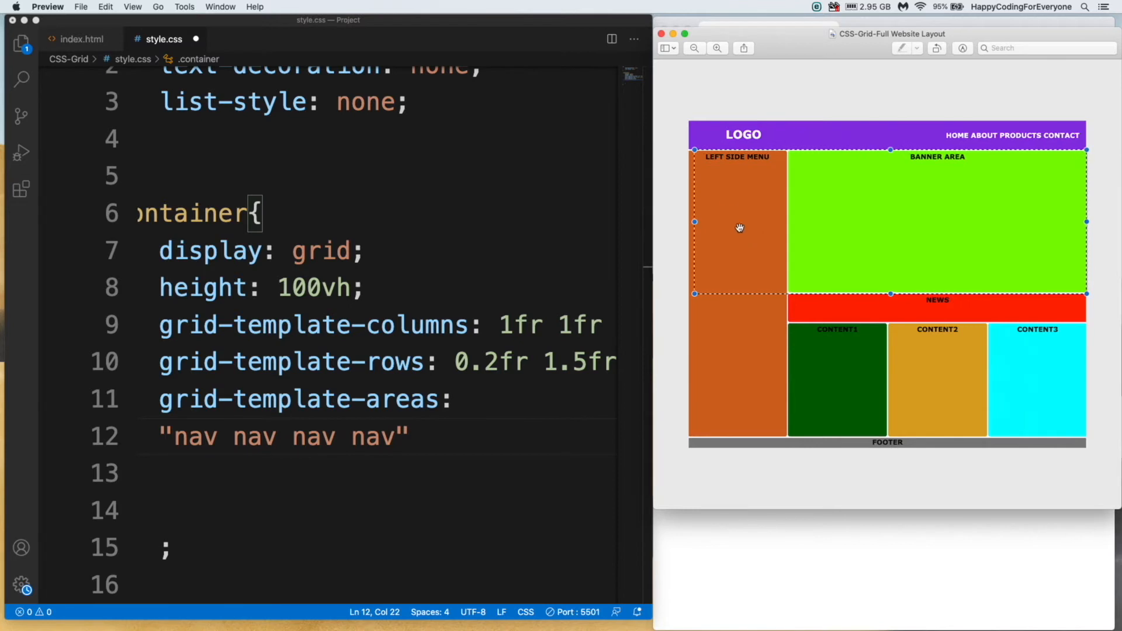
{"action": "mouse_move", "coordinate": [743, 165]}
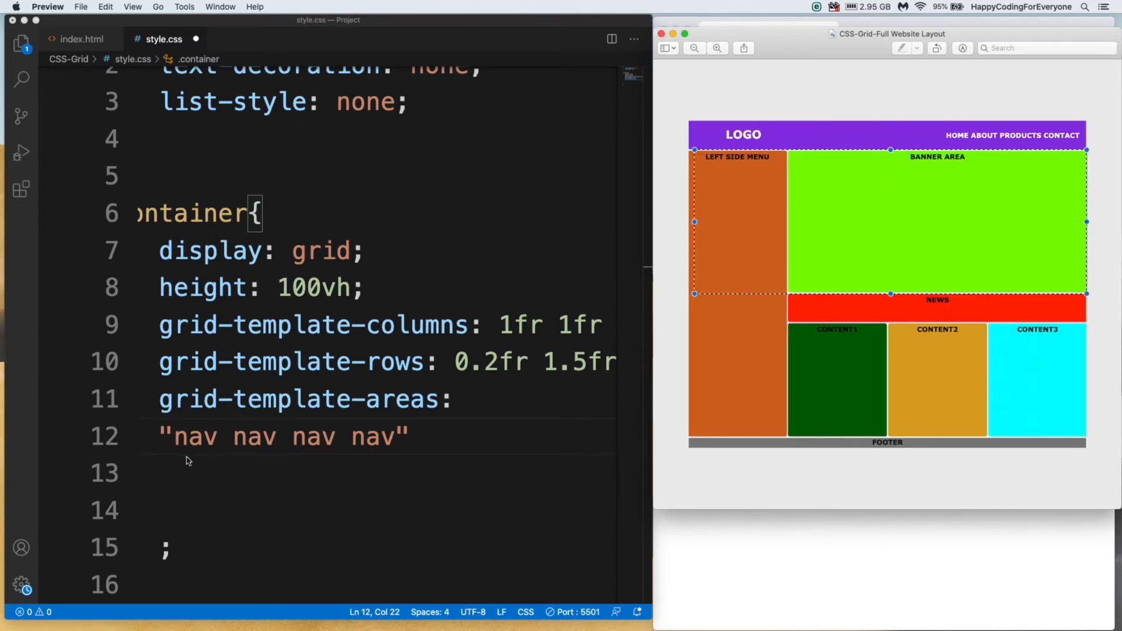
Add the second template-areas row "sidebar main main main".
{"action": "type", "text": "\"\""}
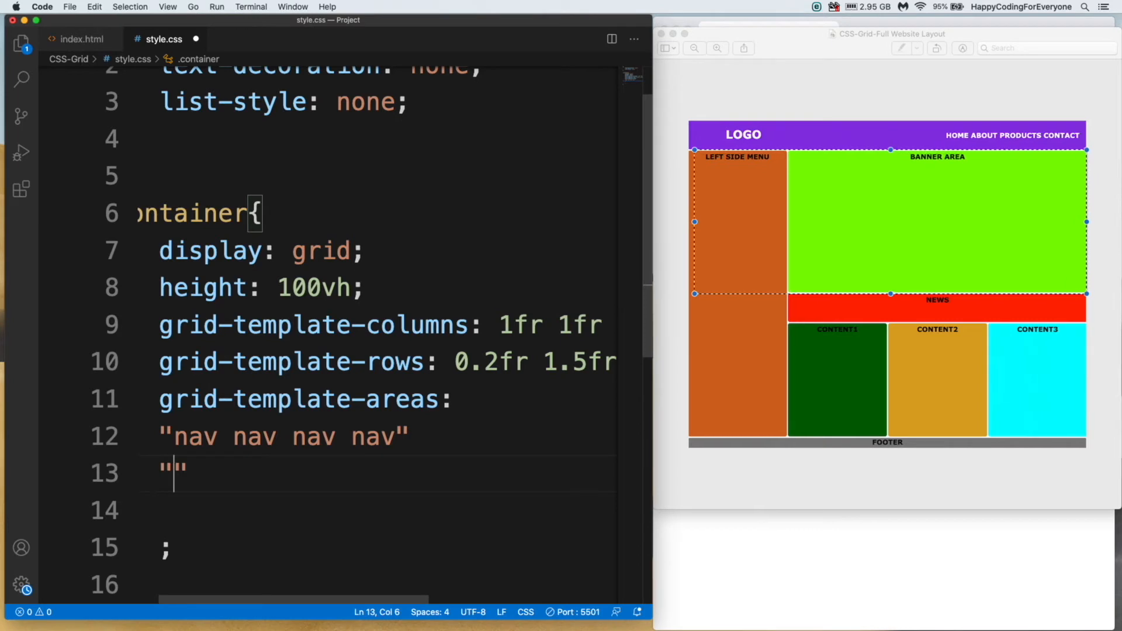
{"action": "type", "text": "sidebar ma"}
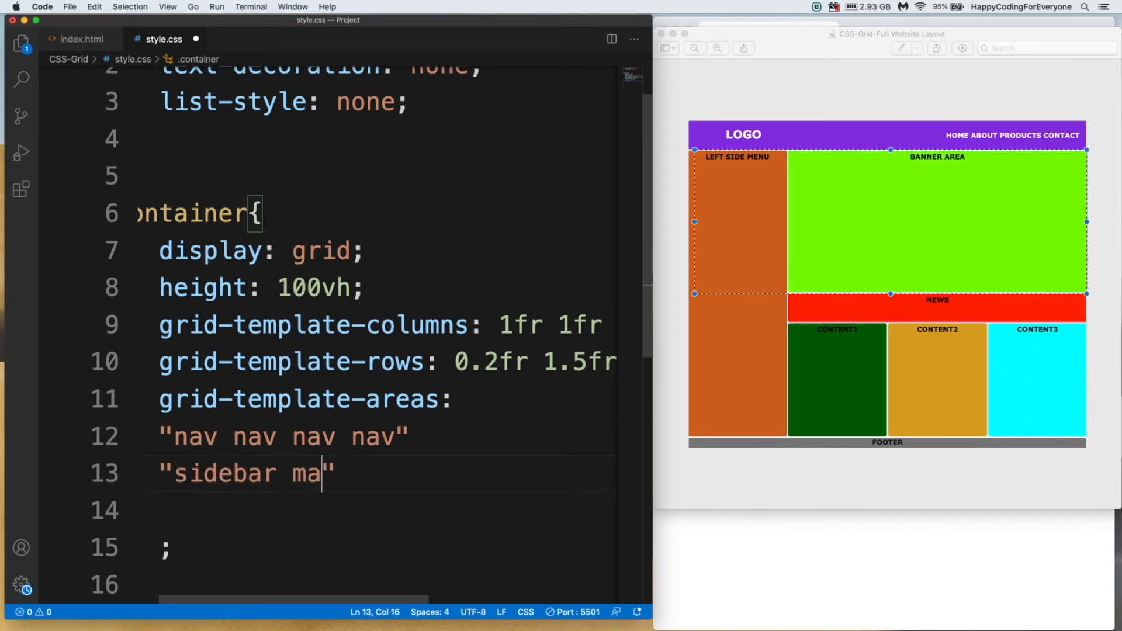
{"action": "type", "text": "in main"}
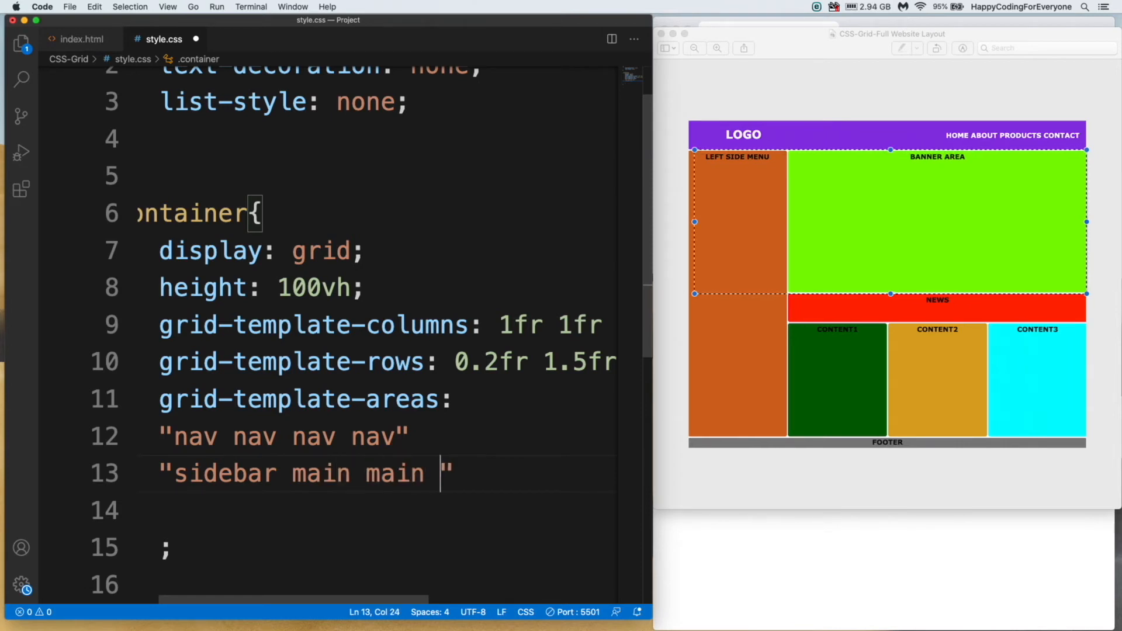
{"action": "type", "text": "main"}
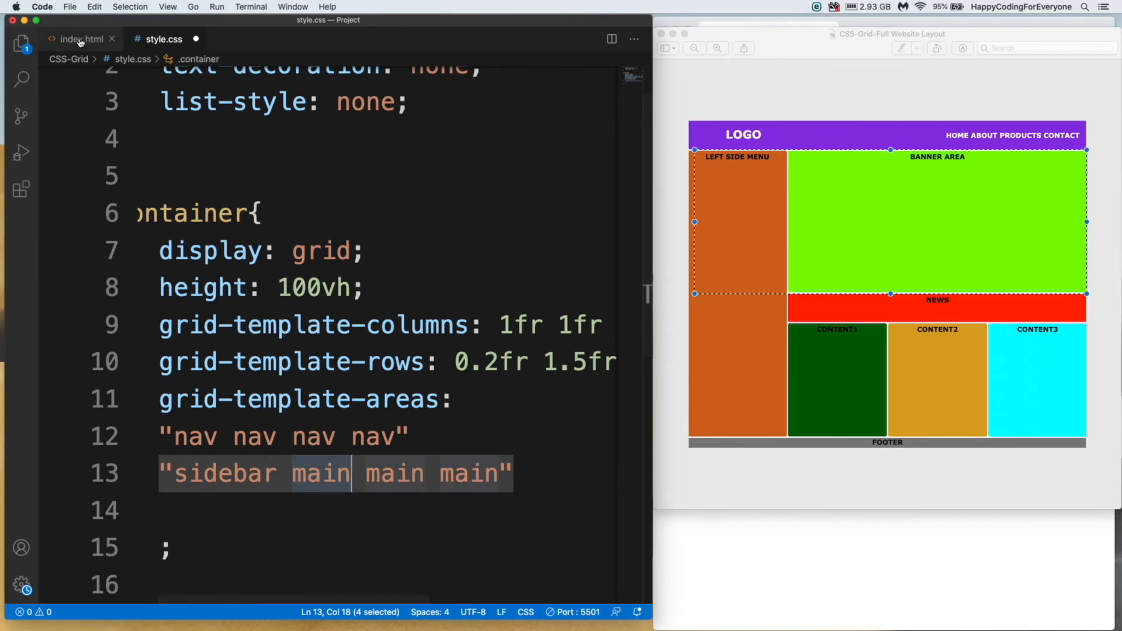
Check the main element in index.html and return to style.css.
{"action": "left_click", "coordinate": [80, 39]}
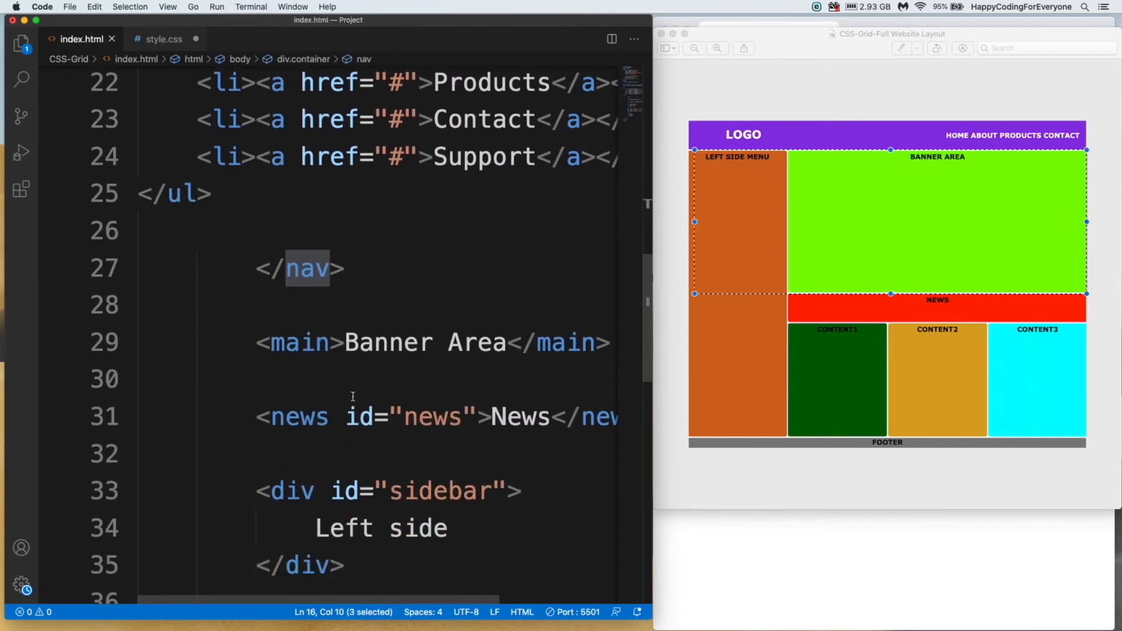
{"action": "double_click", "coordinate": [300, 256]}
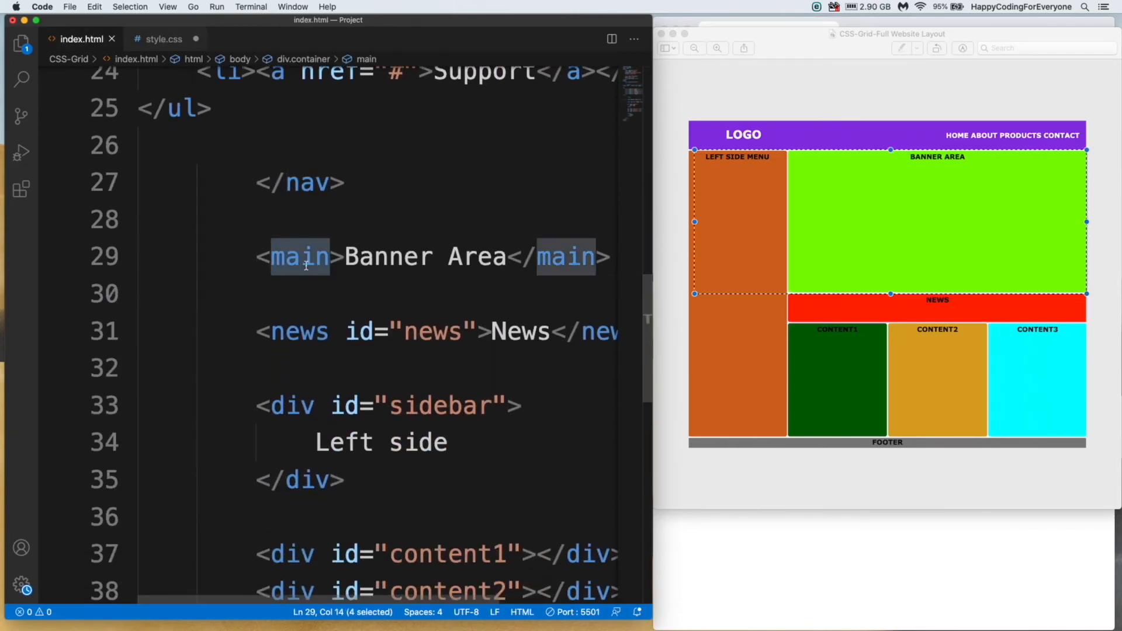
{"action": "left_click", "coordinate": [163, 39]}
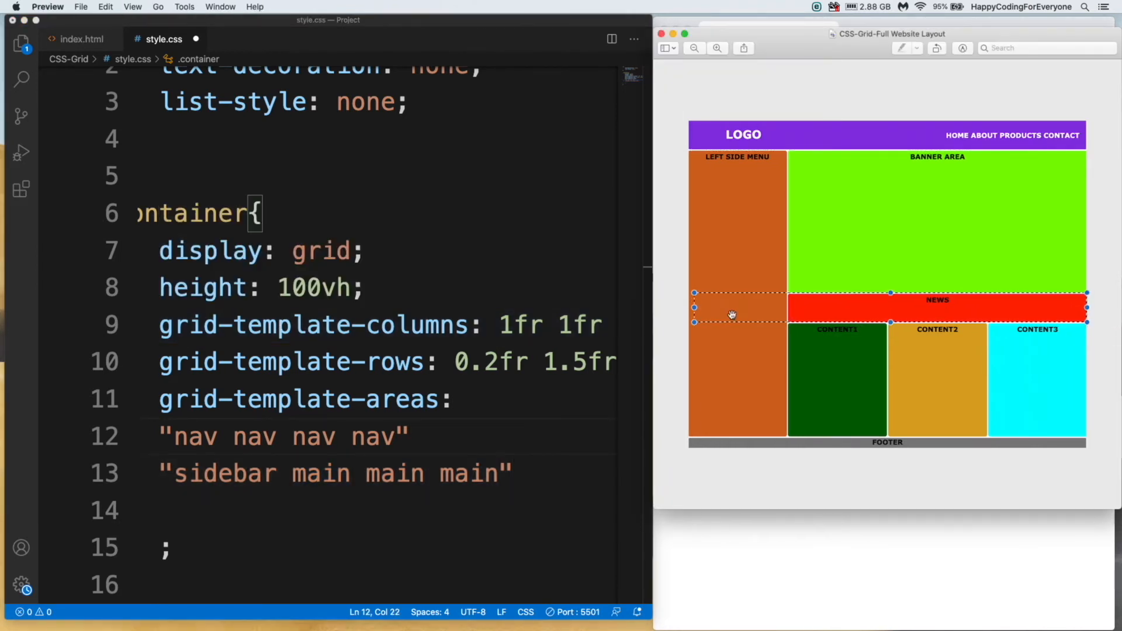
{"action": "mouse_move", "coordinate": [722, 262]}
{"action": "type", "text": "\"sidebar "}
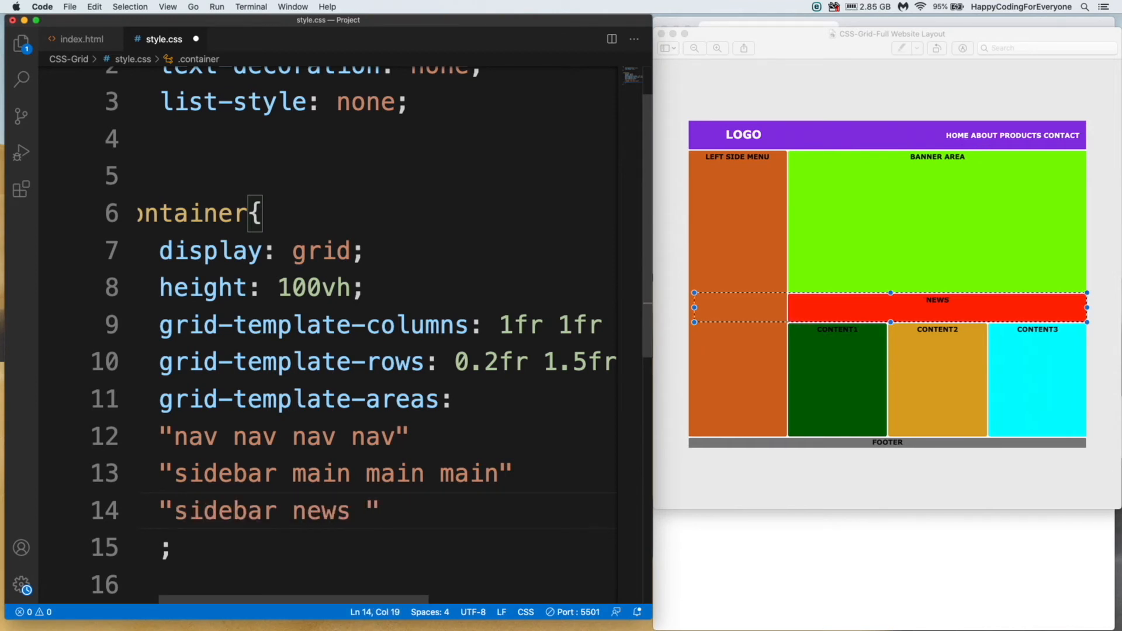
Add the third row "sidebar news news news" and outline the mockup's bottom content row.
{"action": "type", "text": "news n"}
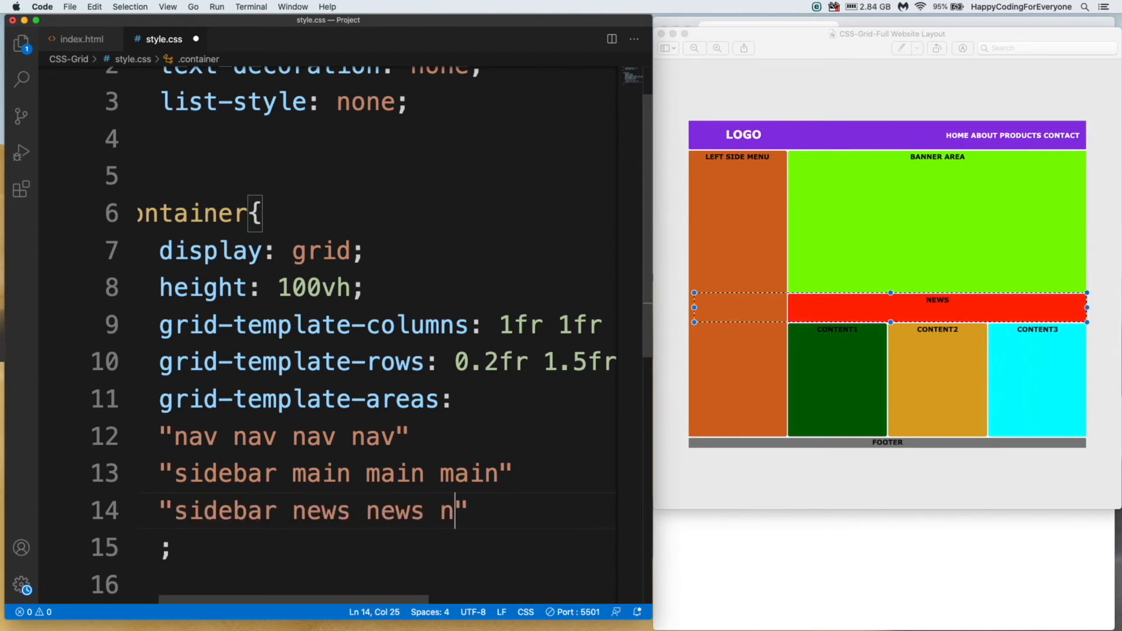
{"action": "type", "text": "ews"}
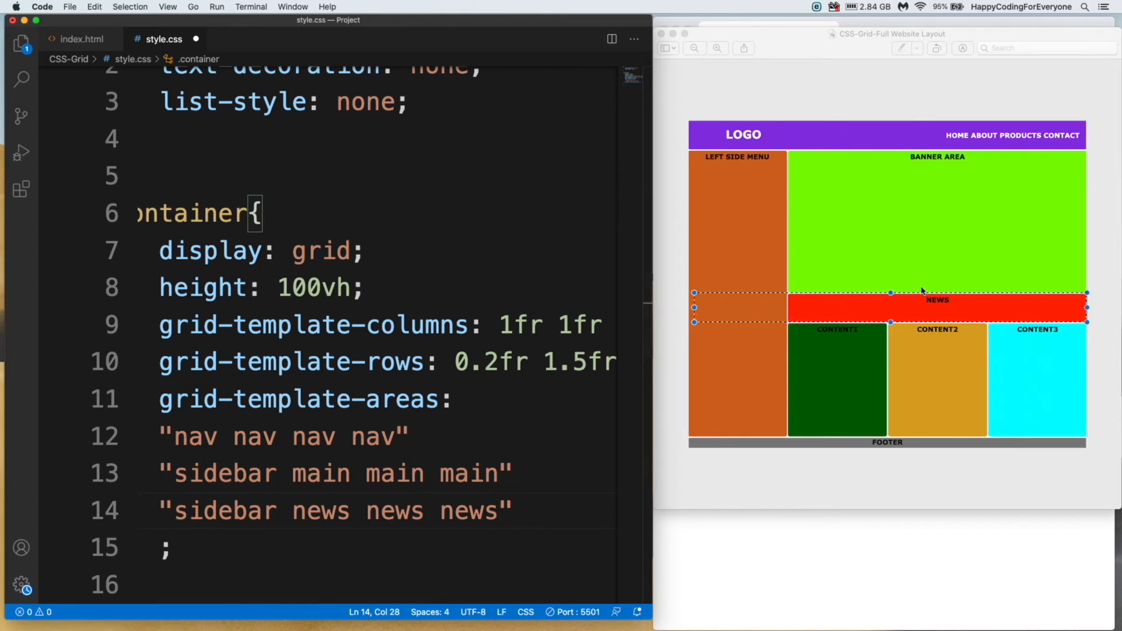
{"action": "mouse_move", "coordinate": [913, 353]}
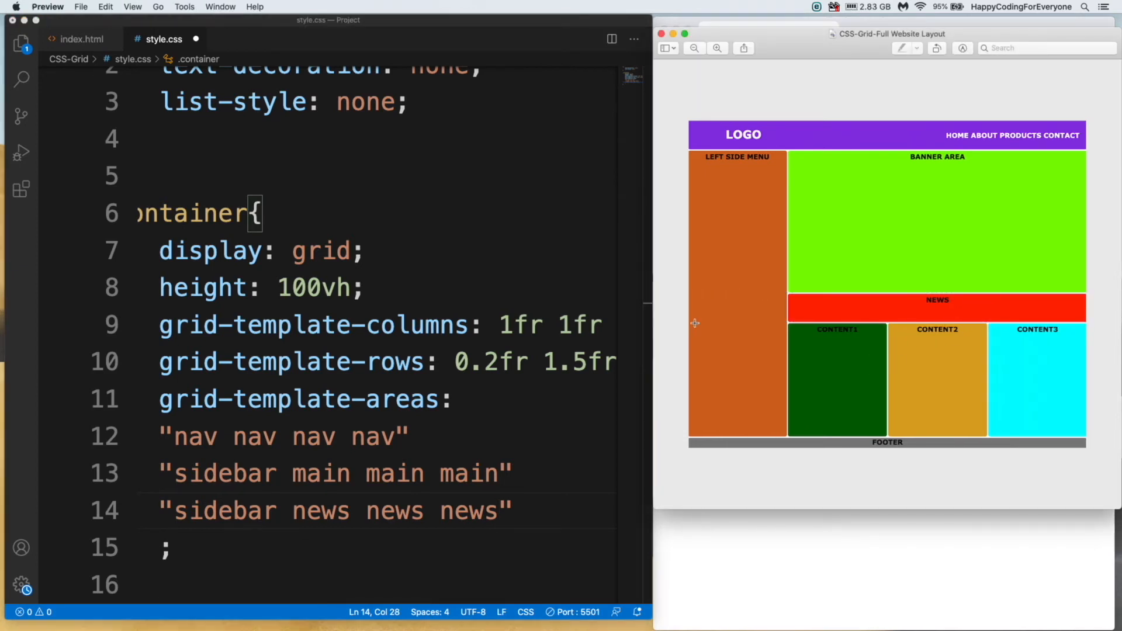
{"action": "left_click_drag", "start_coordinate": [693, 322], "coordinate": [1048, 415]}
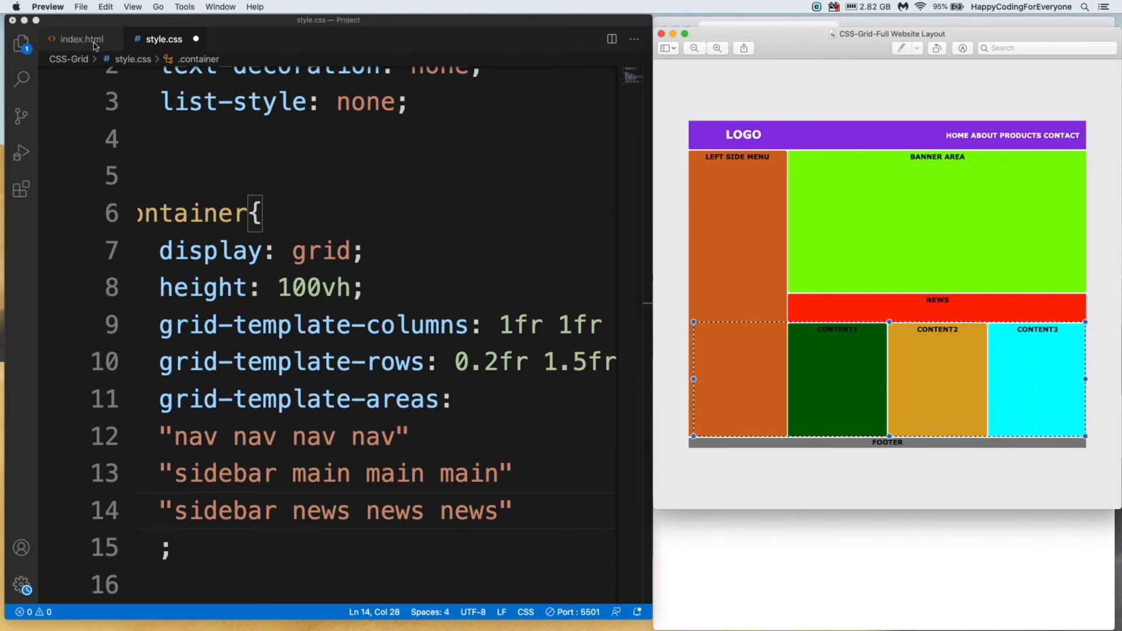
Add the fourth row "sidebar content1 content2 content3" to the template areas.
{"action": "left_click", "coordinate": [81, 38]}
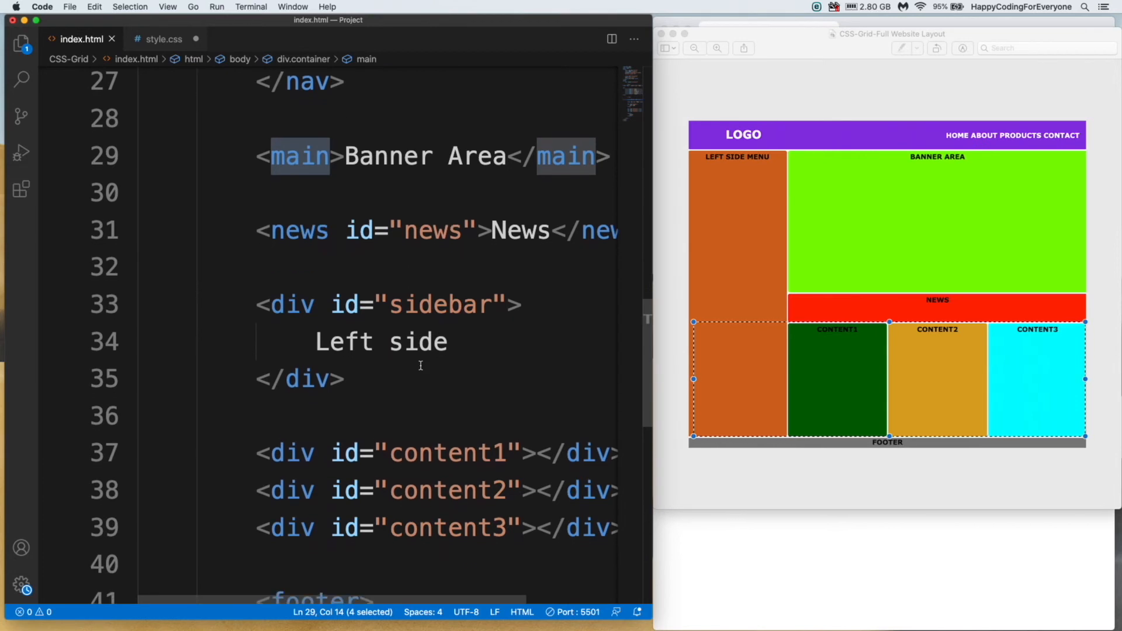
{"action": "left_click", "coordinate": [163, 39]}
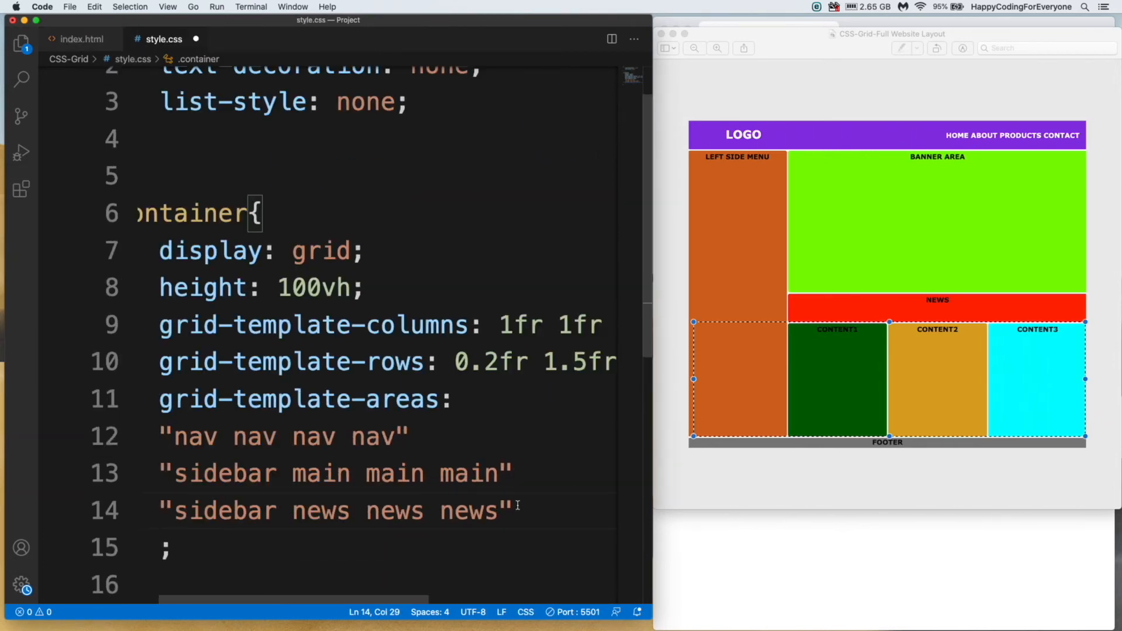
{"action": "type", "text": "\"s"}
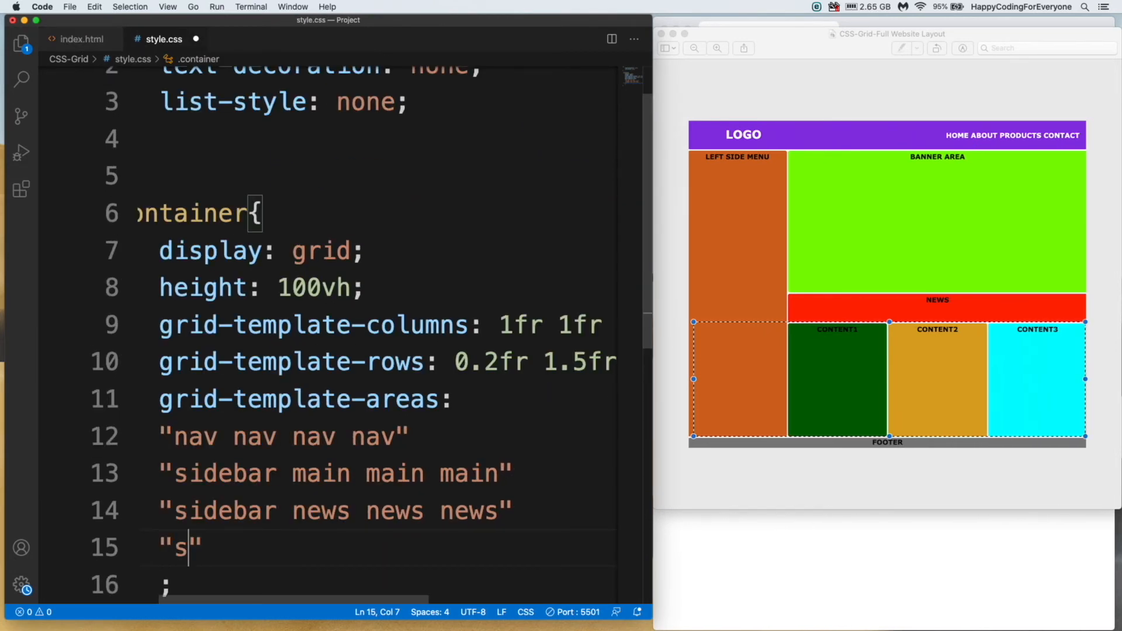
{"action": "type", "text": "idebar"}
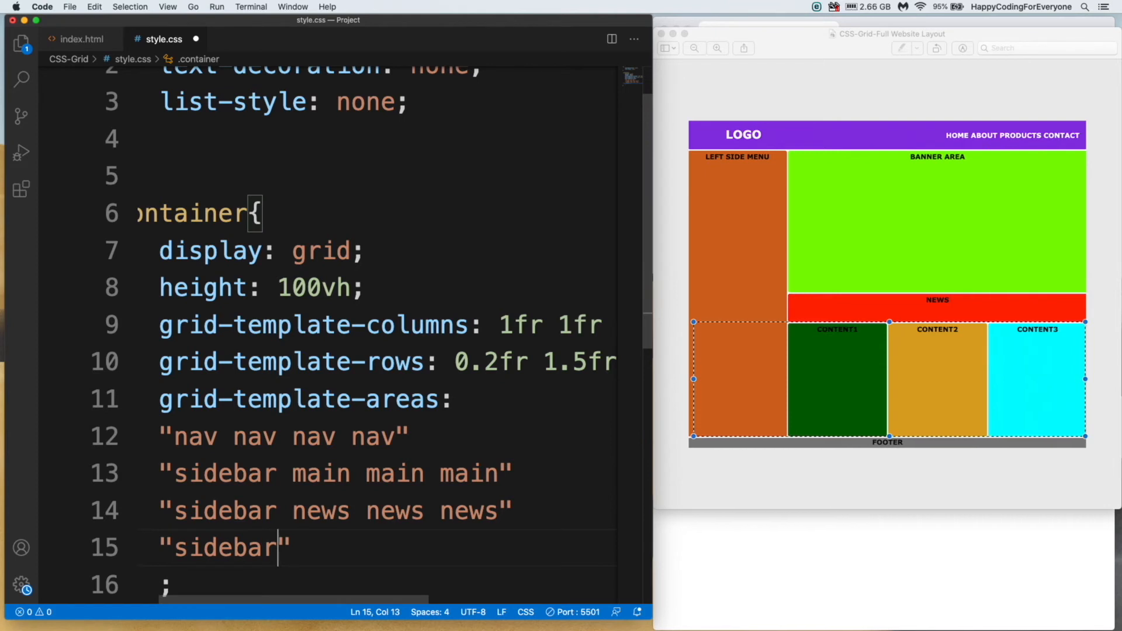
{"action": "type", "text": "content"}
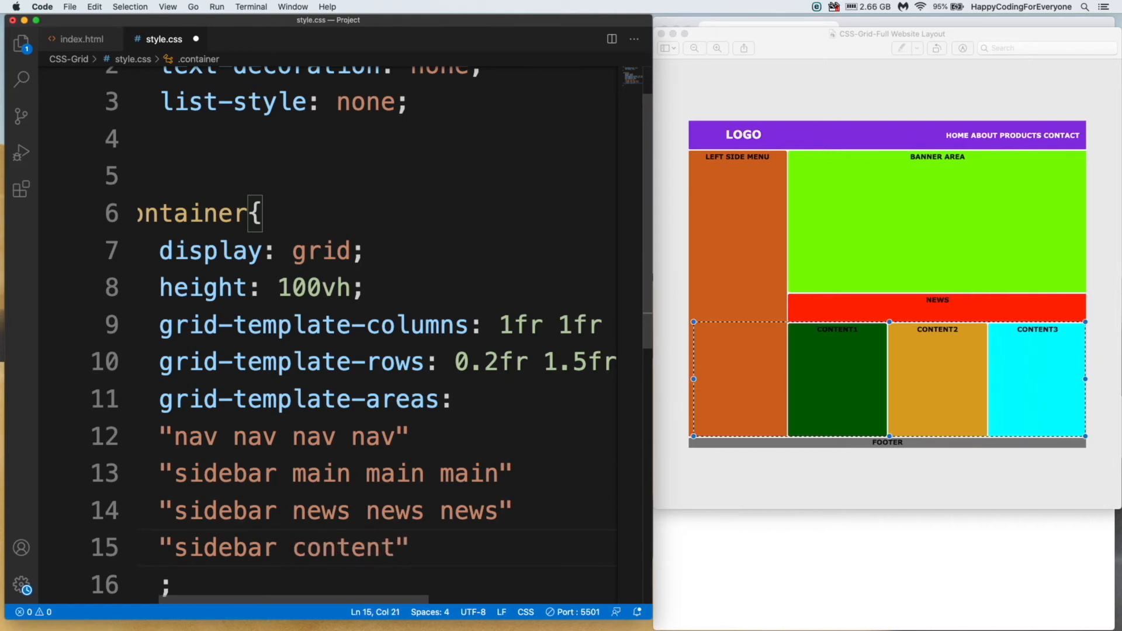
{"action": "type", "text": "1 content2 content3"}
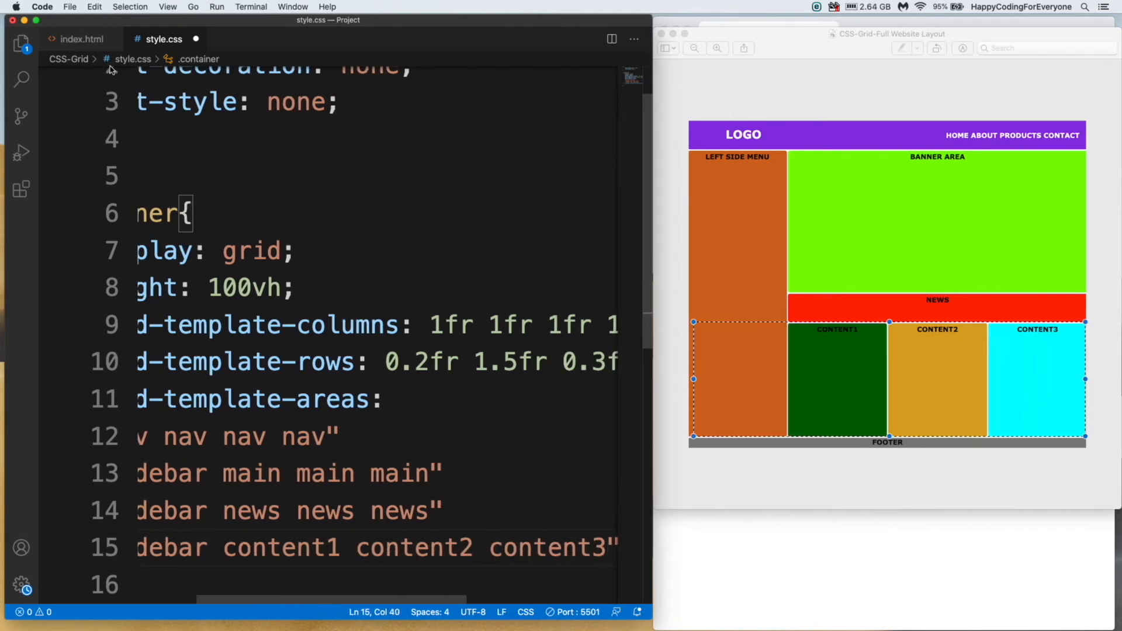
Label the content div in index.html with the text content1 and return to the stylesheet.
{"action": "left_click", "coordinate": [78, 39]}
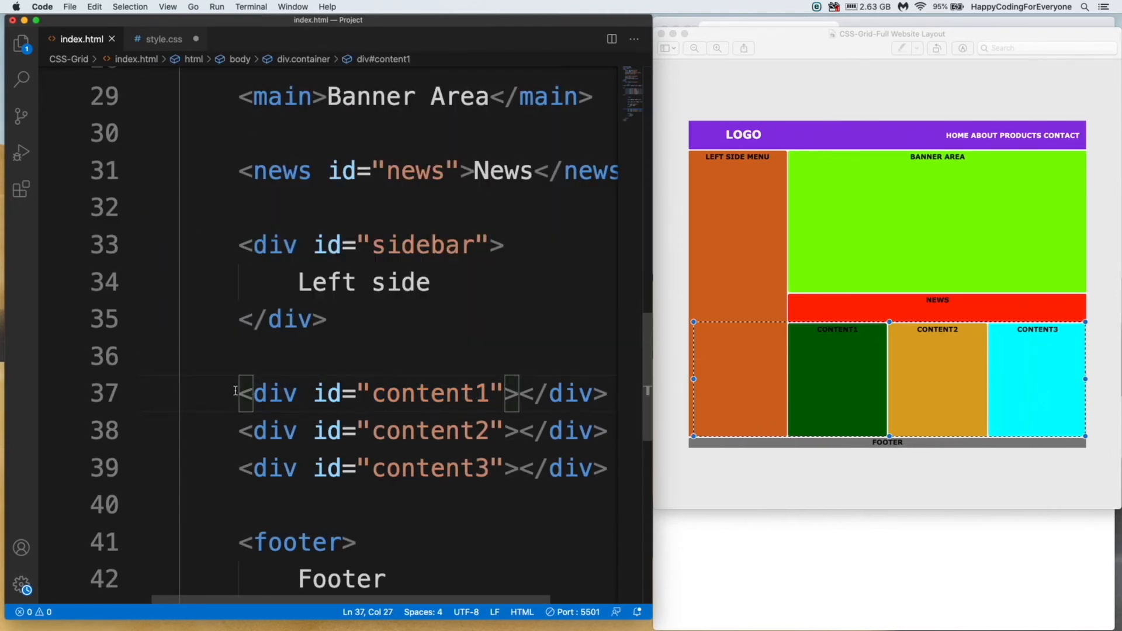
{"action": "left_click", "coordinate": [486, 393]}
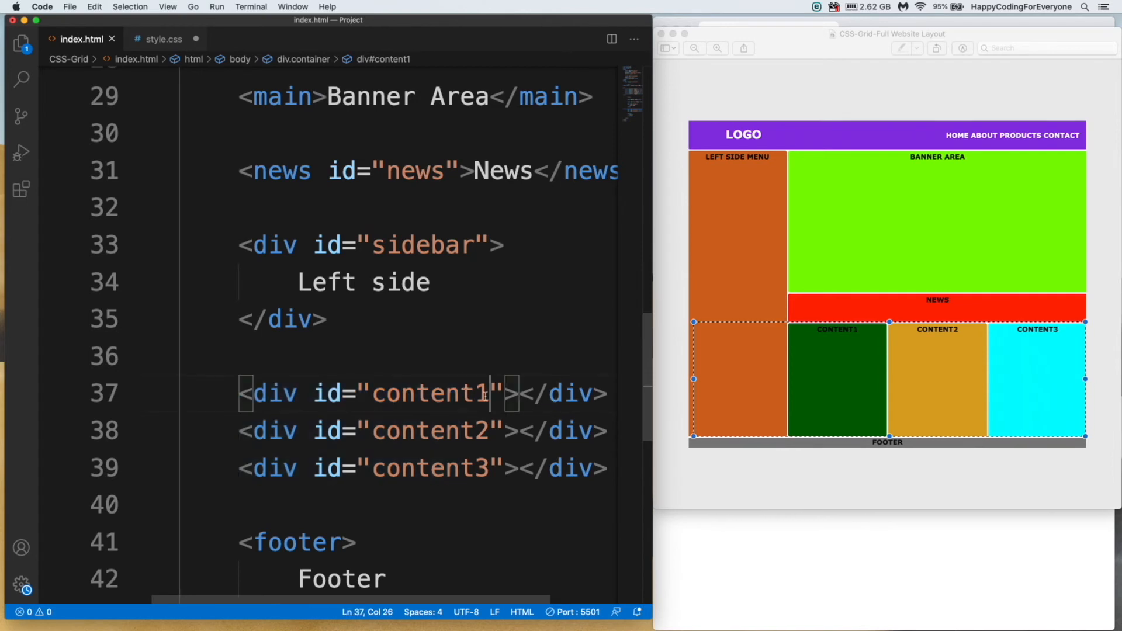
{"action": "left_click", "coordinate": [445, 394]}
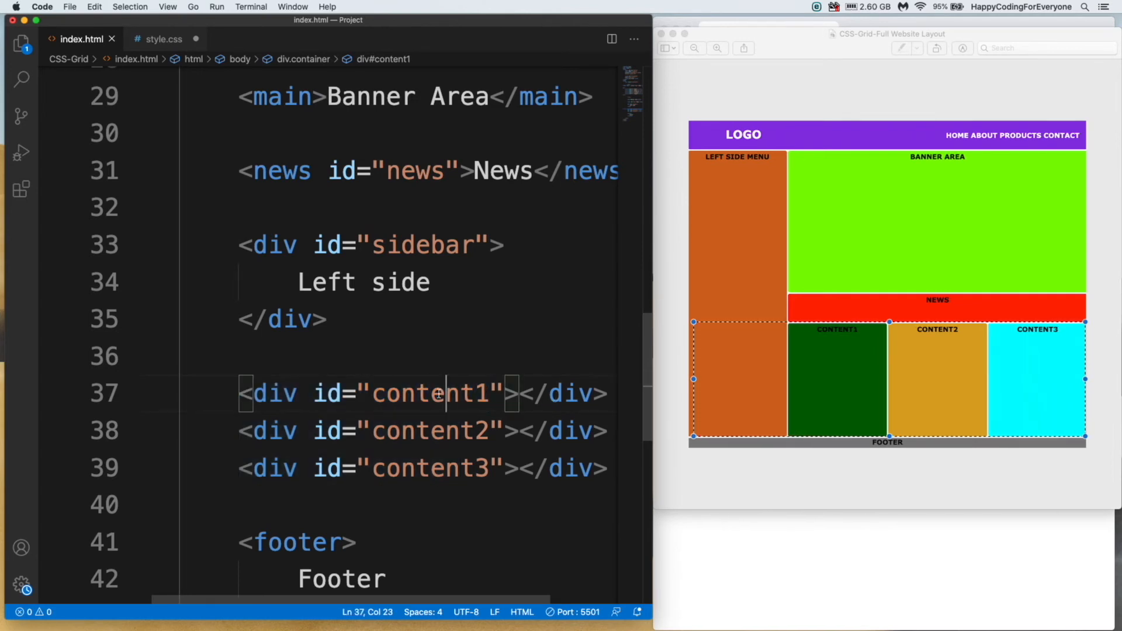
{"action": "type", "text": "content1"}
{"action": "left_click", "coordinate": [422, 430]}
{"action": "type", "text": "content2"}
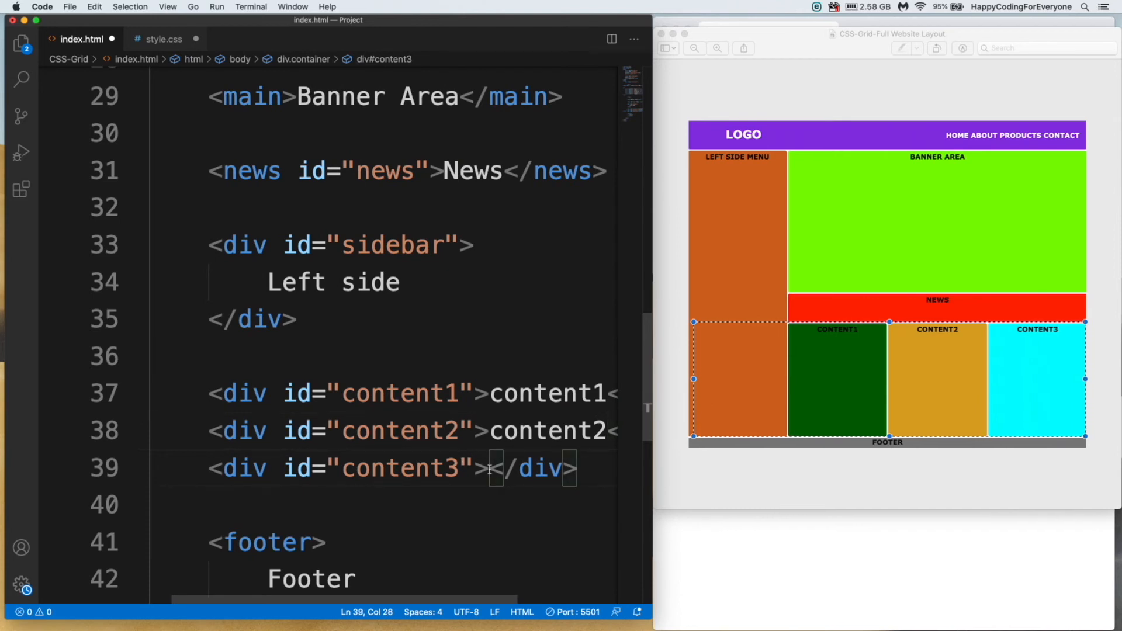
{"action": "left_click", "coordinate": [162, 39]}
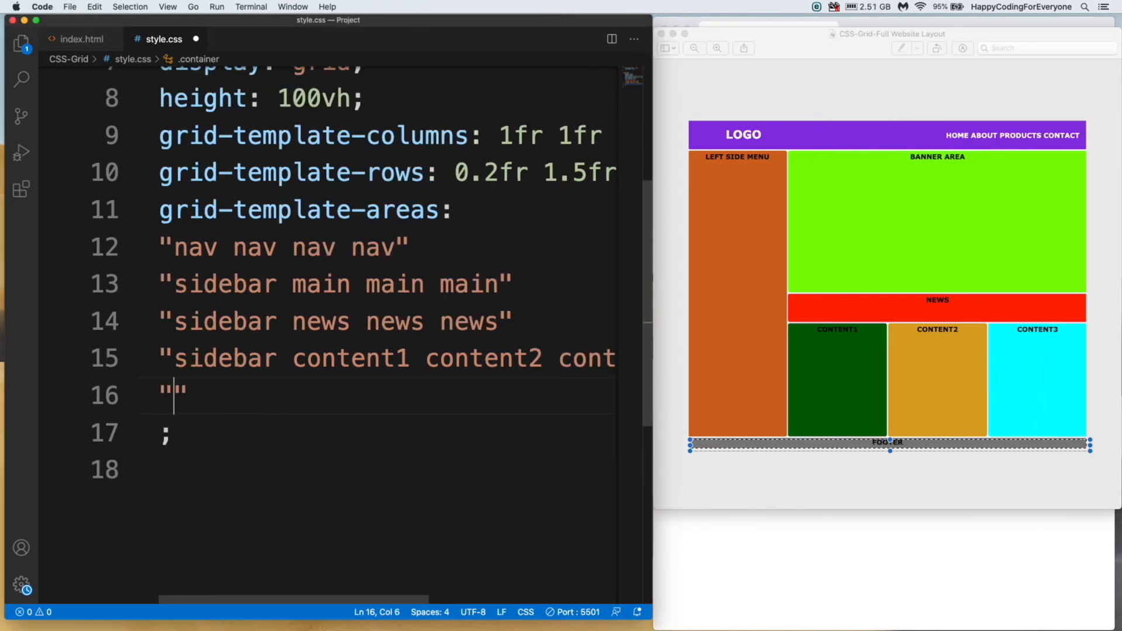
Complete the template areas with the last row "footer footer footer footer".
{"action": "type", "text": "footer footer foo"}
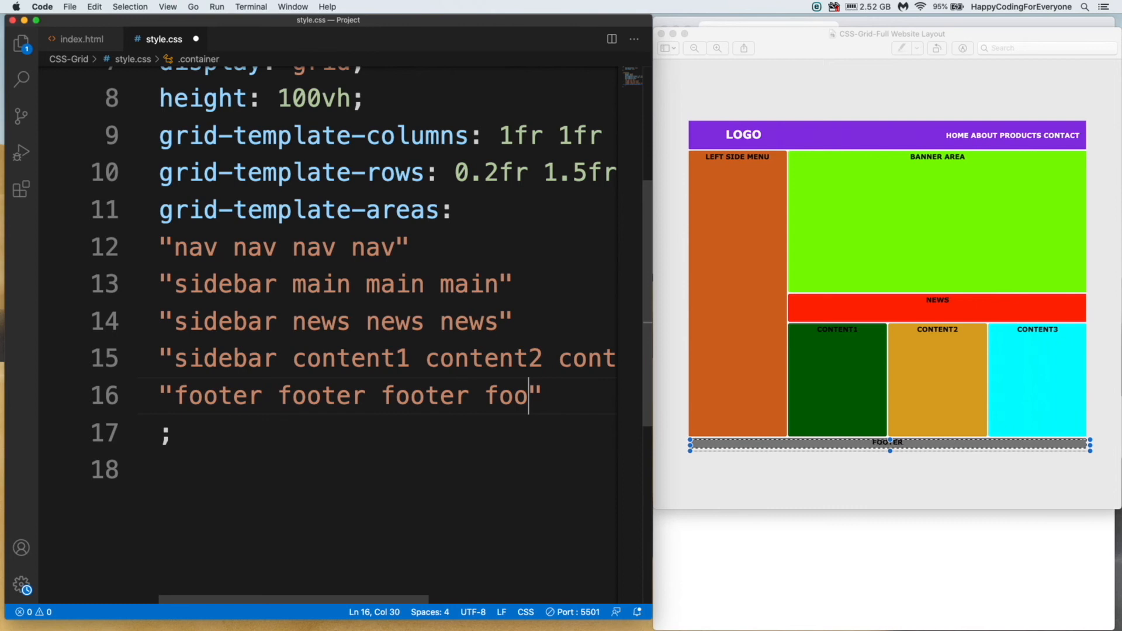
{"action": "type", "text": "ter"}
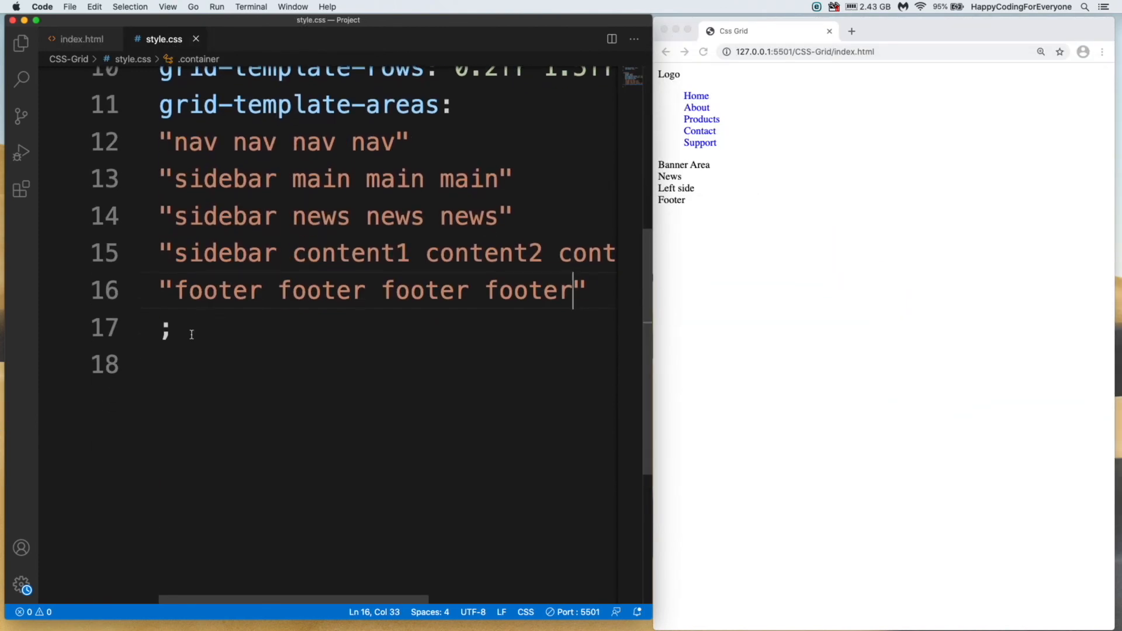
Add text-align center, font-family Verdana, font-weight bold and font-size 20px to .container.
{"action": "left_click", "coordinate": [190, 329]}
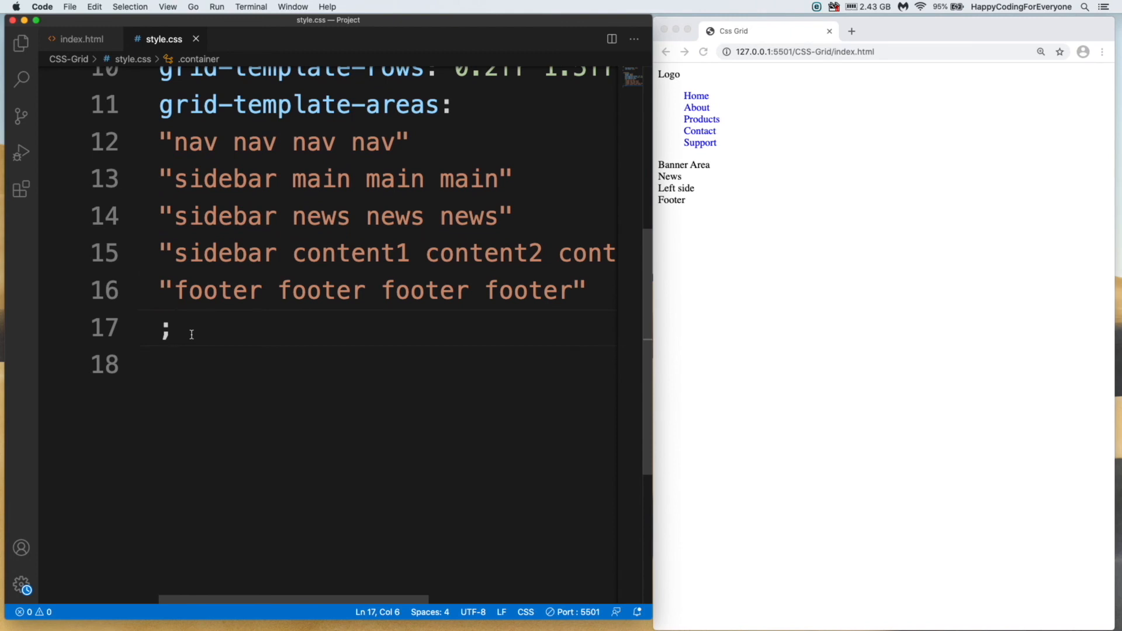
{"action": "type", "text": "text-align: center;"}
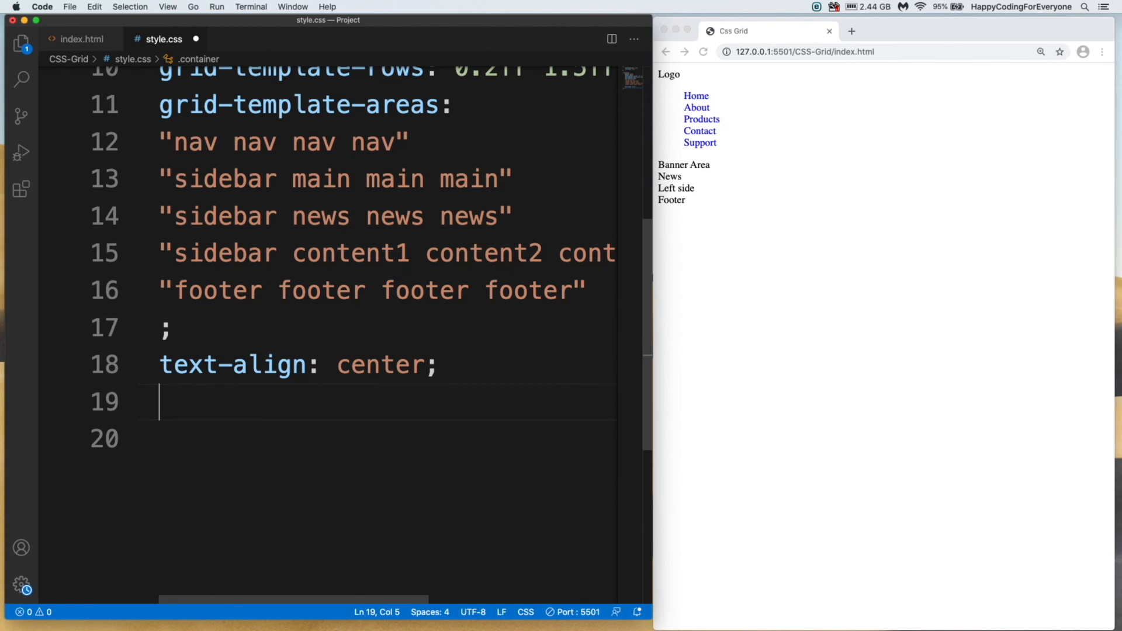
{"action": "type", "text": "font"}
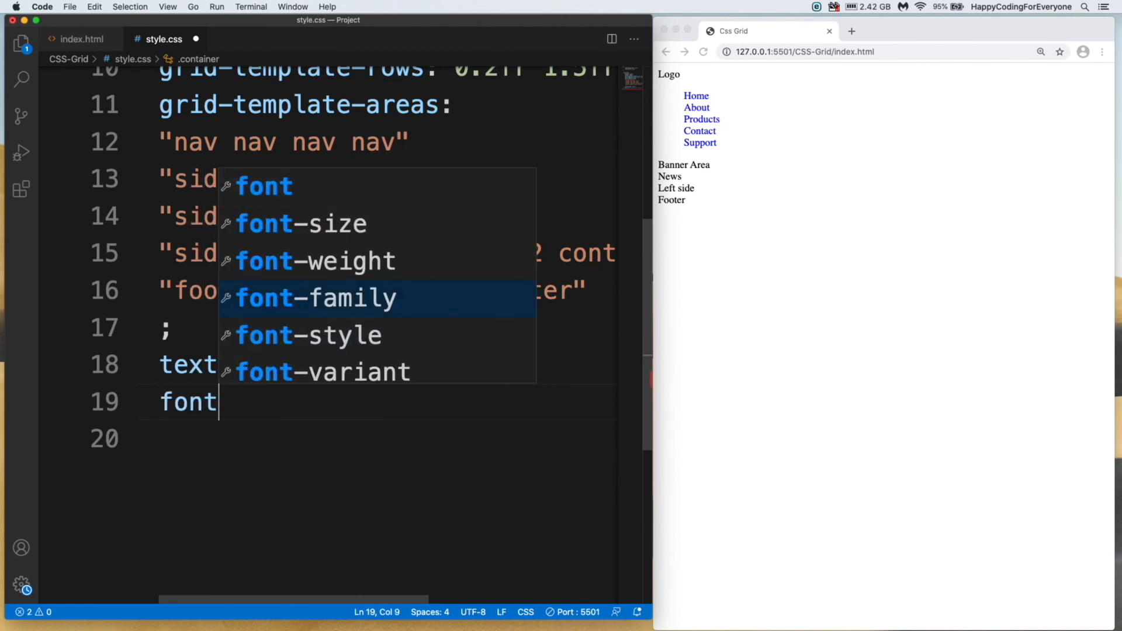
{"action": "key", "text": "Tab"}
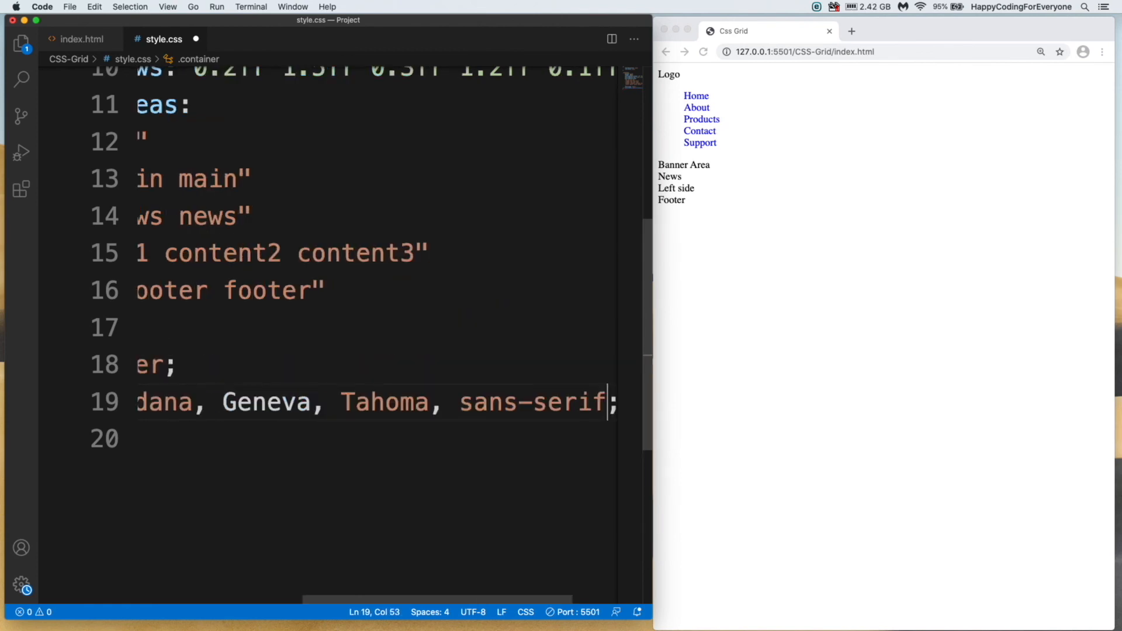
{"action": "type", "text": "font-size: 20px;"}
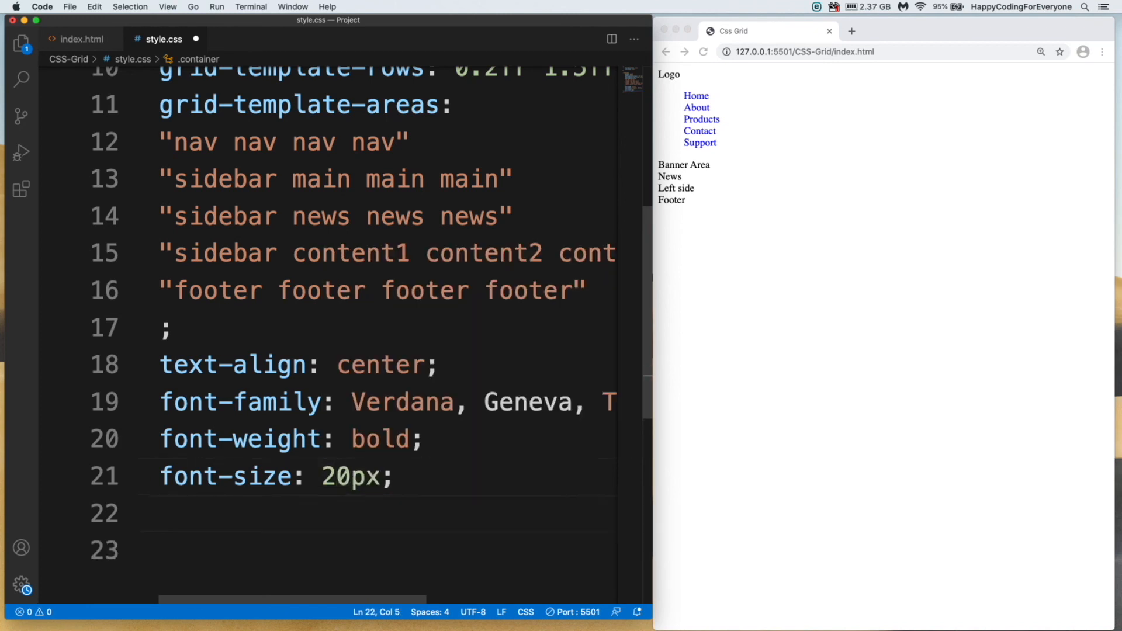
Add text-transform uppercase and color black to the .container rule.
{"action": "type", "text": "text-transform: up;"}
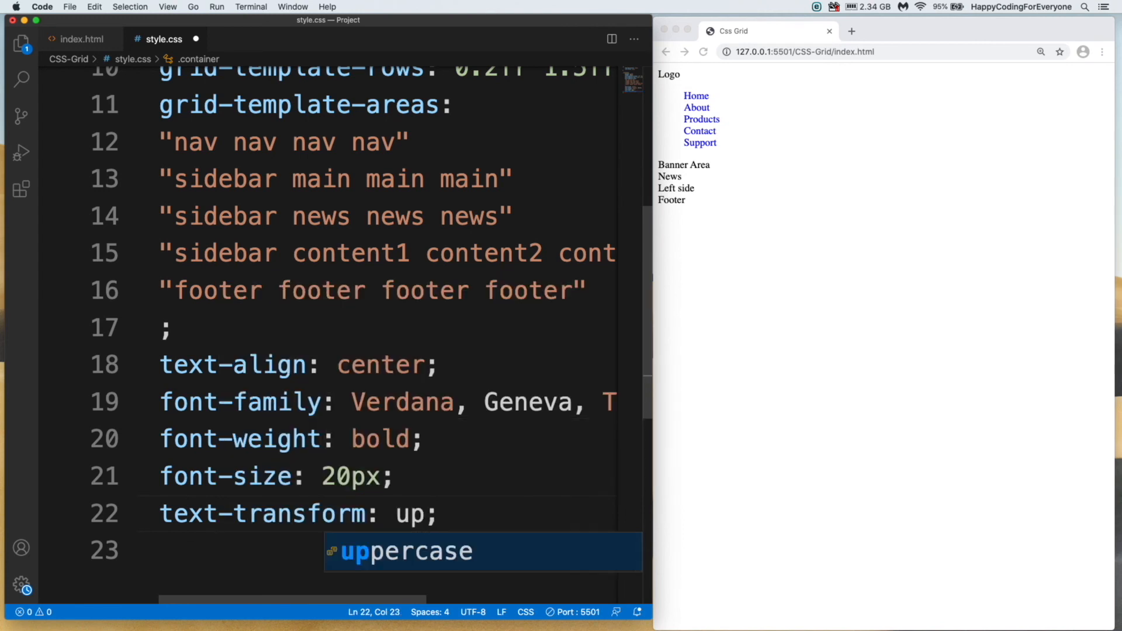
{"action": "key", "text": "Tab"}
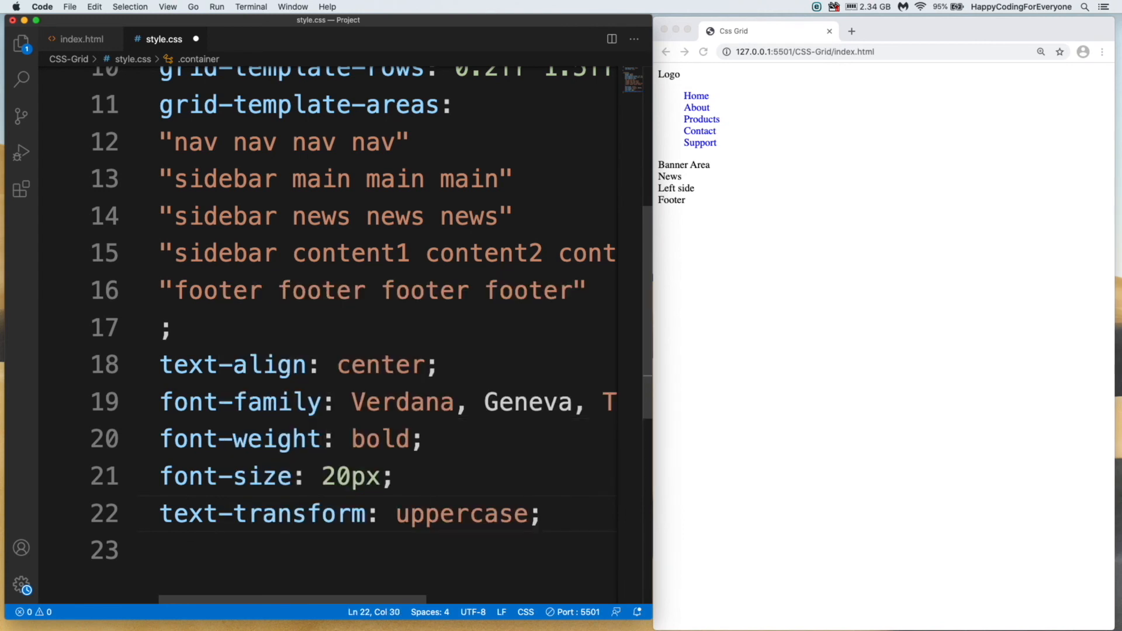
{"action": "type", "text": "c"}
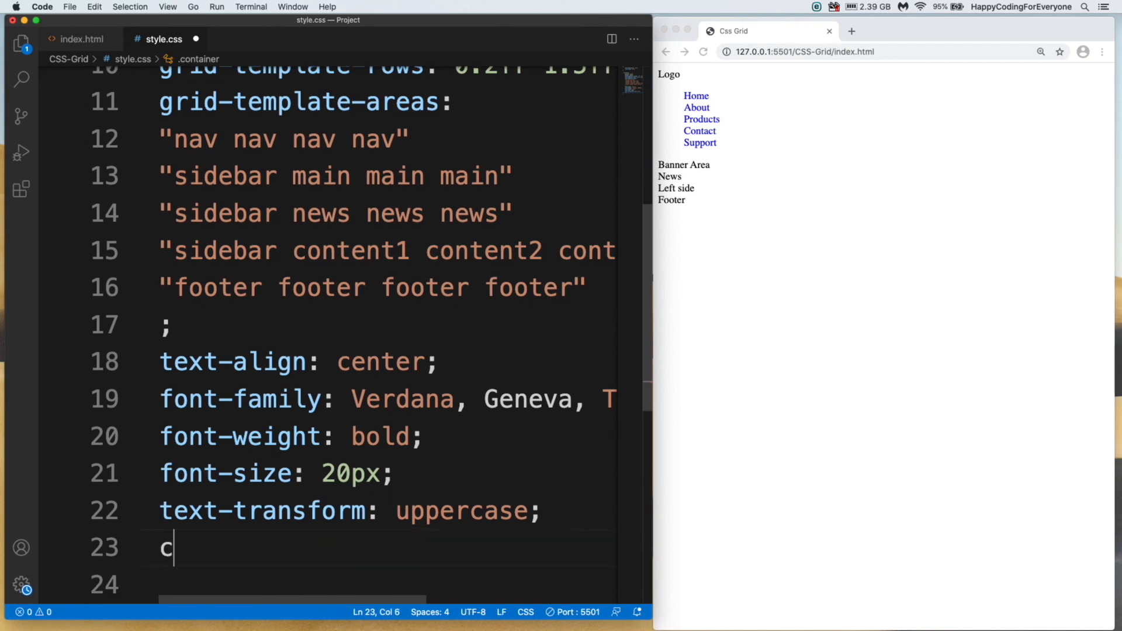
{"action": "type", "text": "olor: black;"}
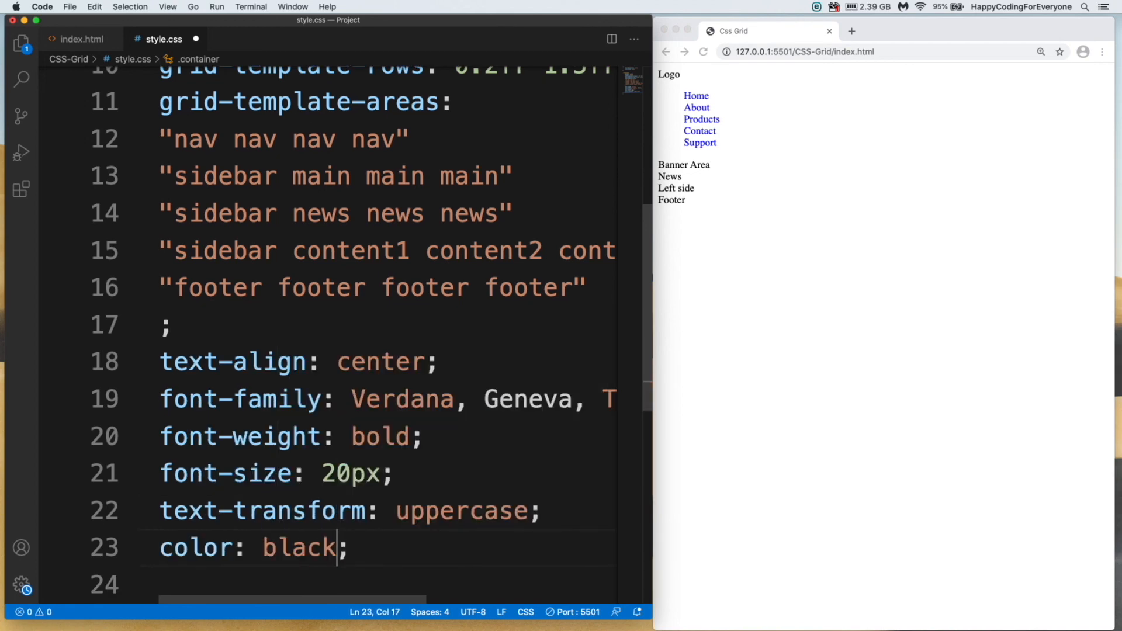